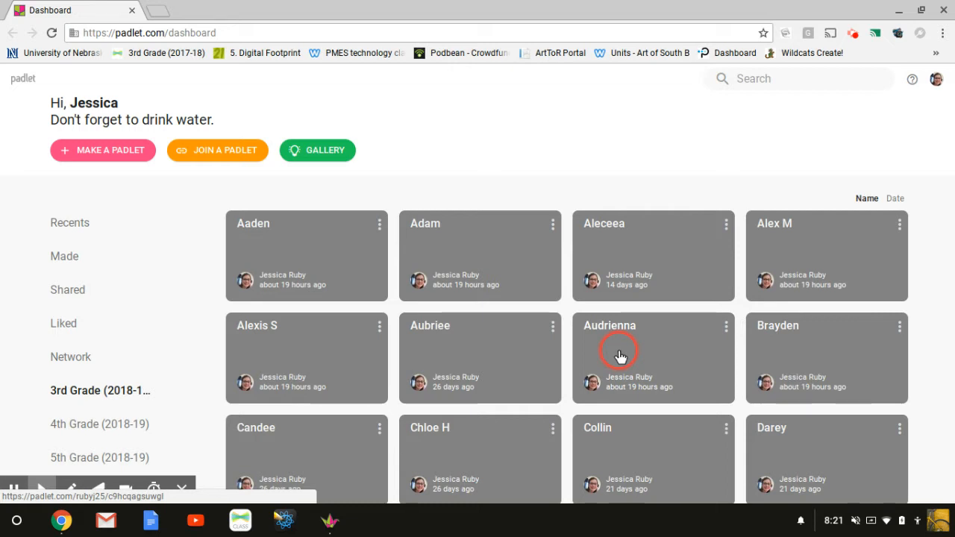
mouse_move(593, 367)
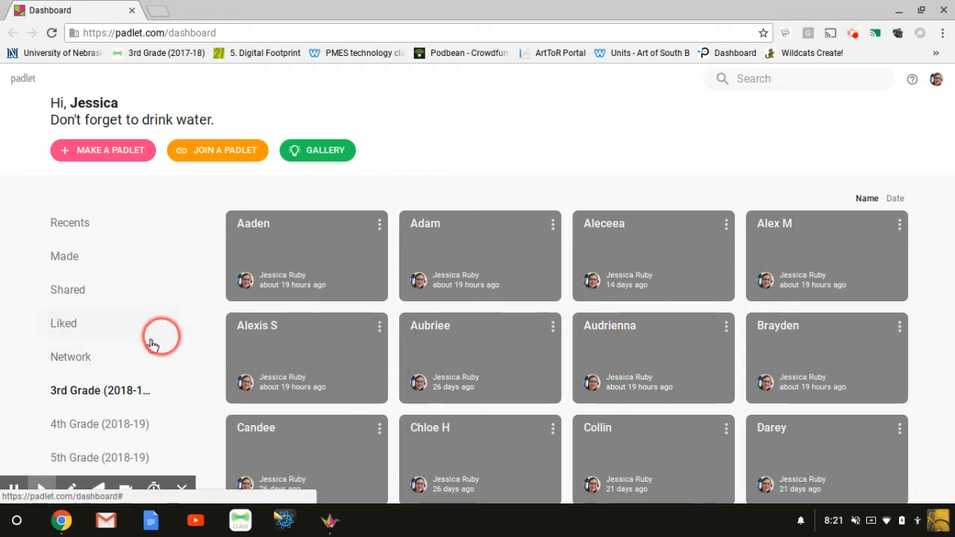
Browse the 3rd Grade padlets, then switch to the 4th Grade (2018-19) folder
scroll("down", 3)
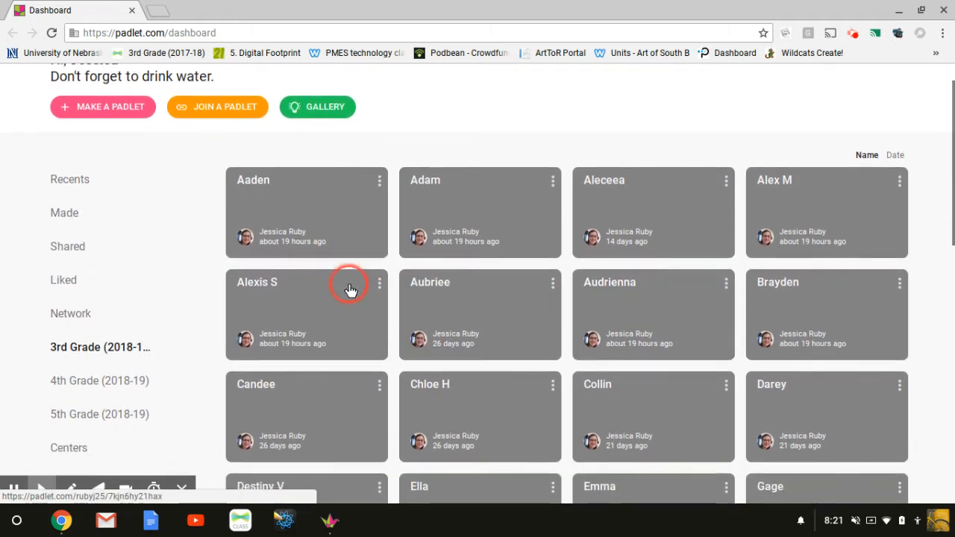
scroll("down", 3)
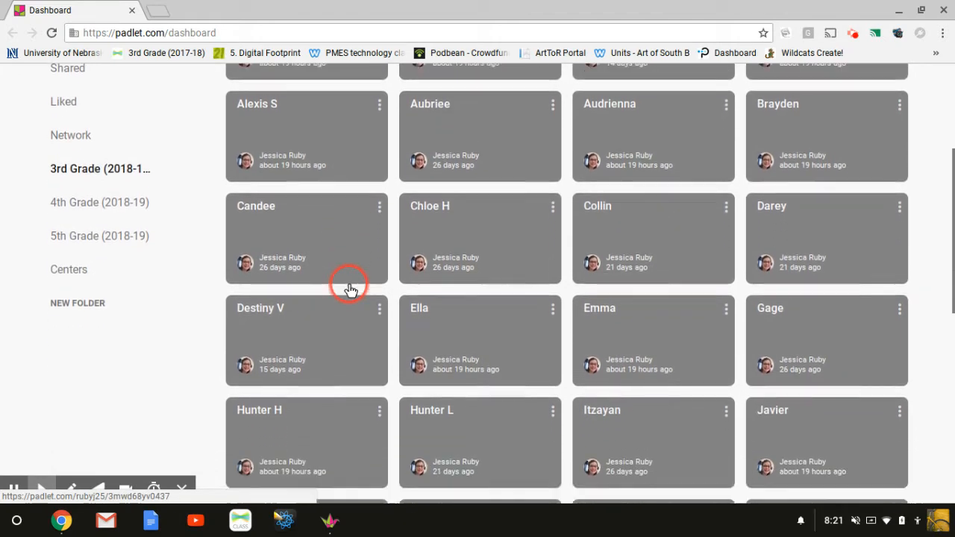
scroll("up", 3)
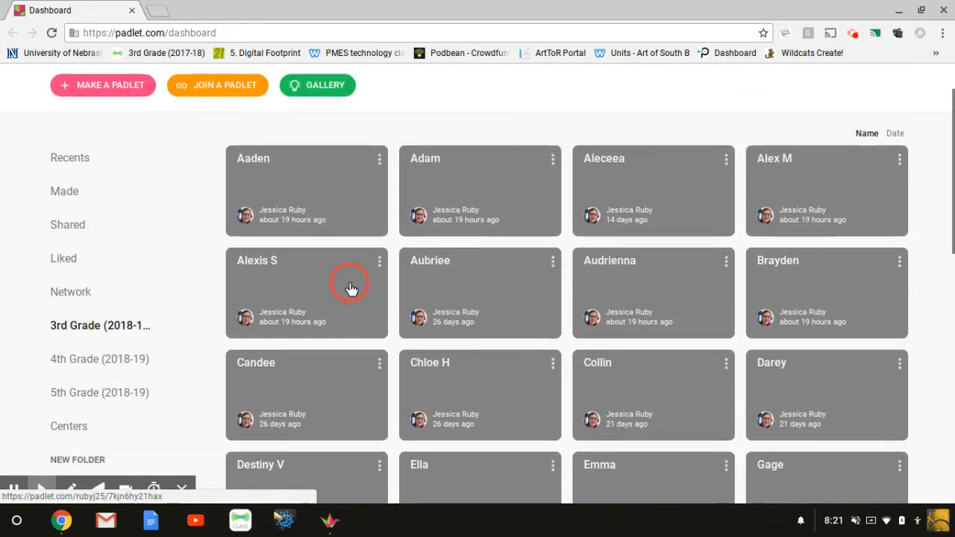
scroll("up", 3)
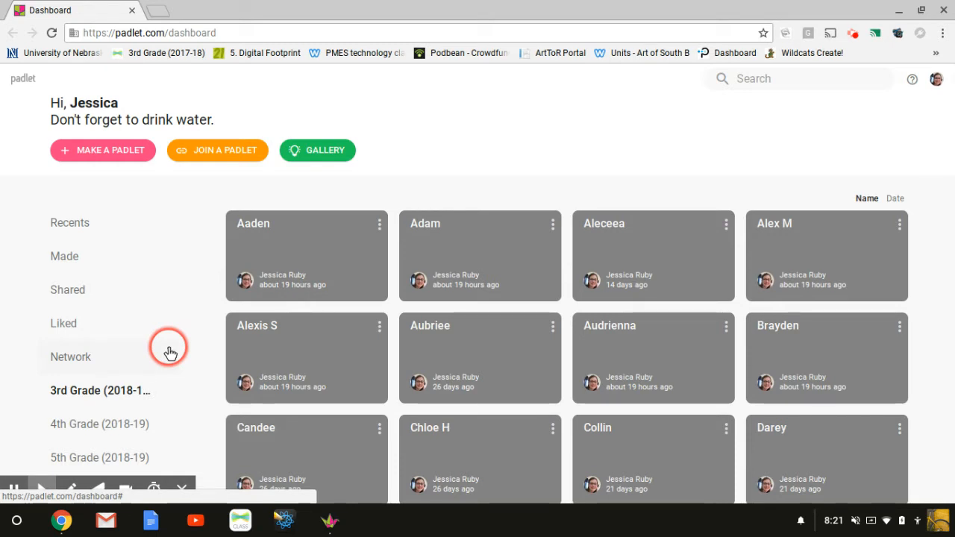
scroll("down", 3)
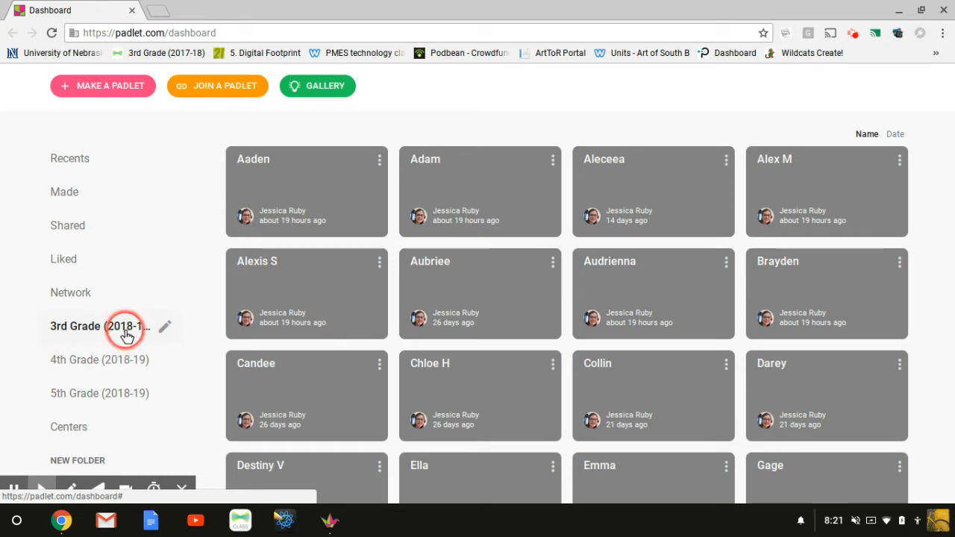
mouse_move(124, 393)
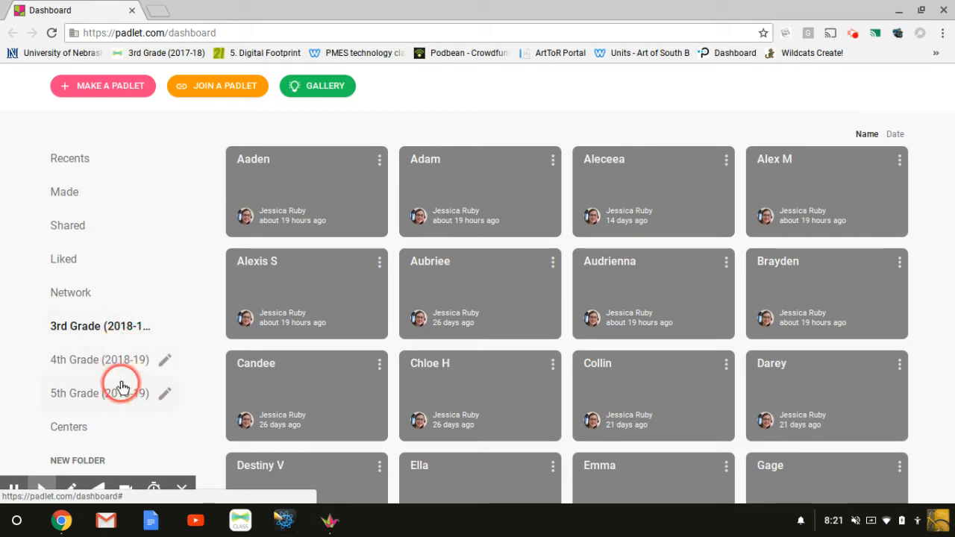
left_click(100, 359)
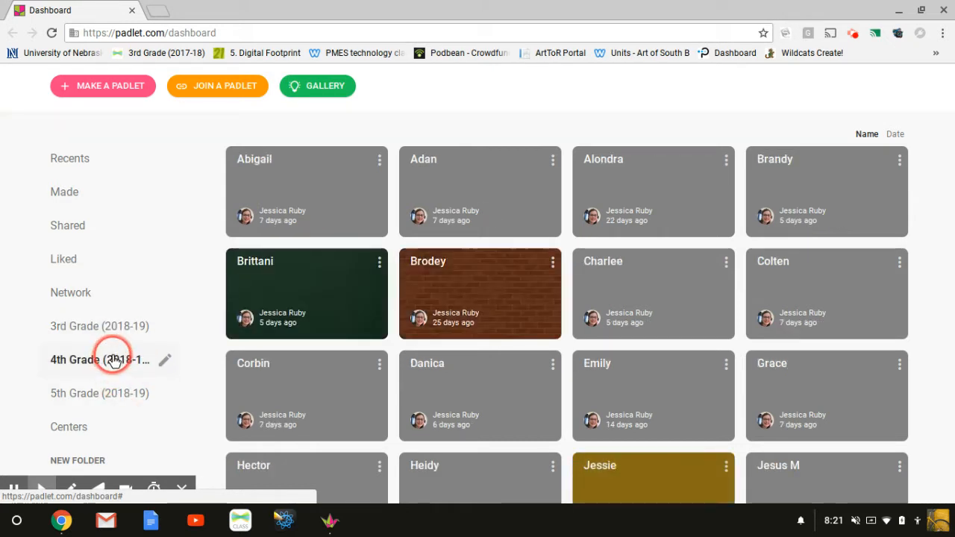
scroll("up", 3)
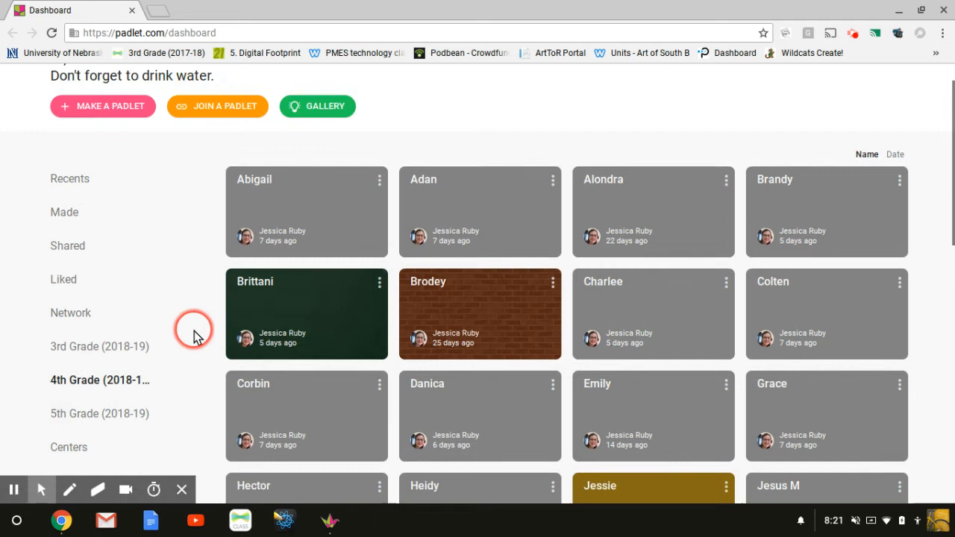
scroll("up", 3)
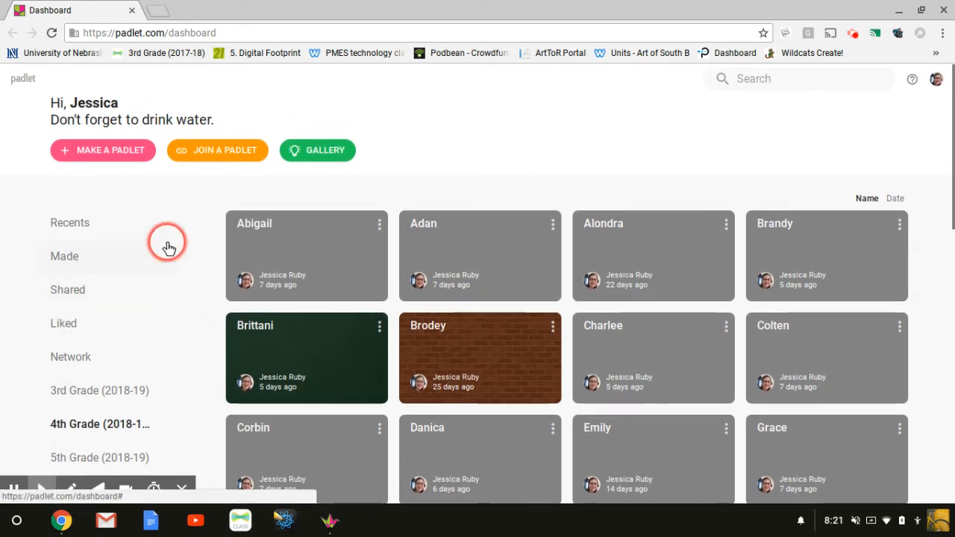
mouse_move(127, 186)
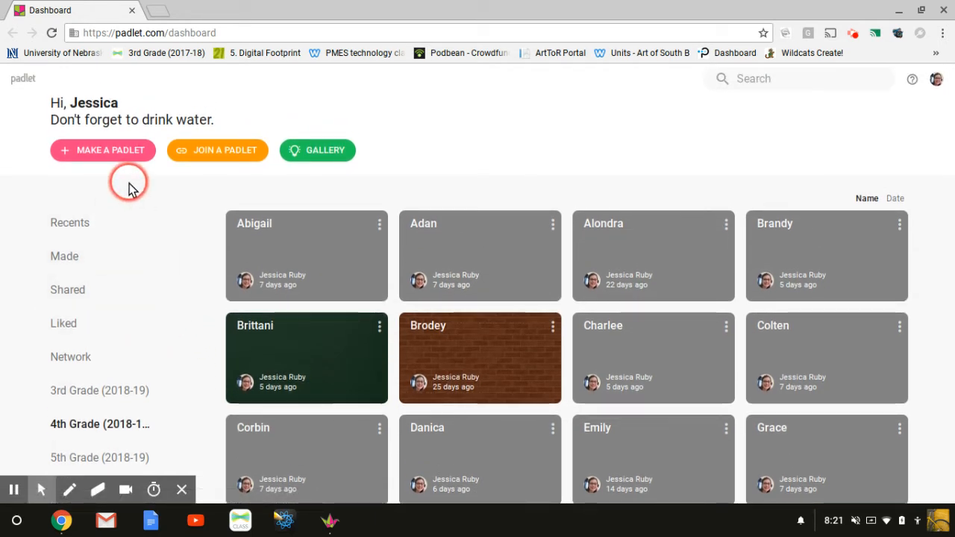
mouse_move(179, 188)
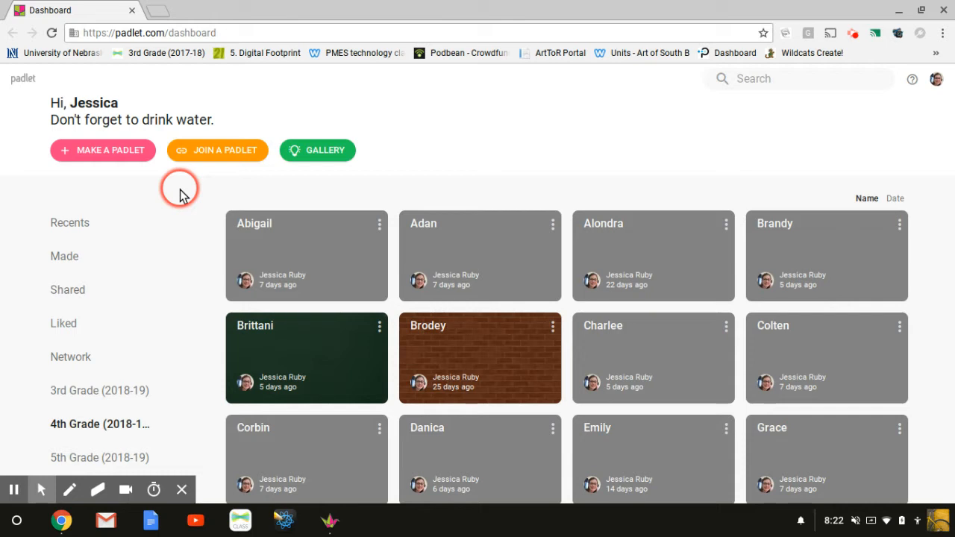
mouse_move(112, 222)
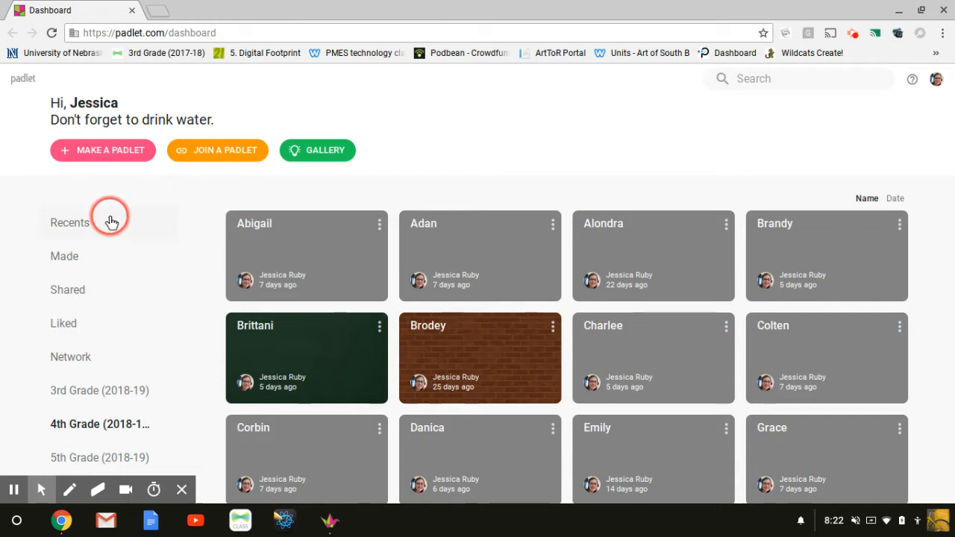
mouse_move(112, 194)
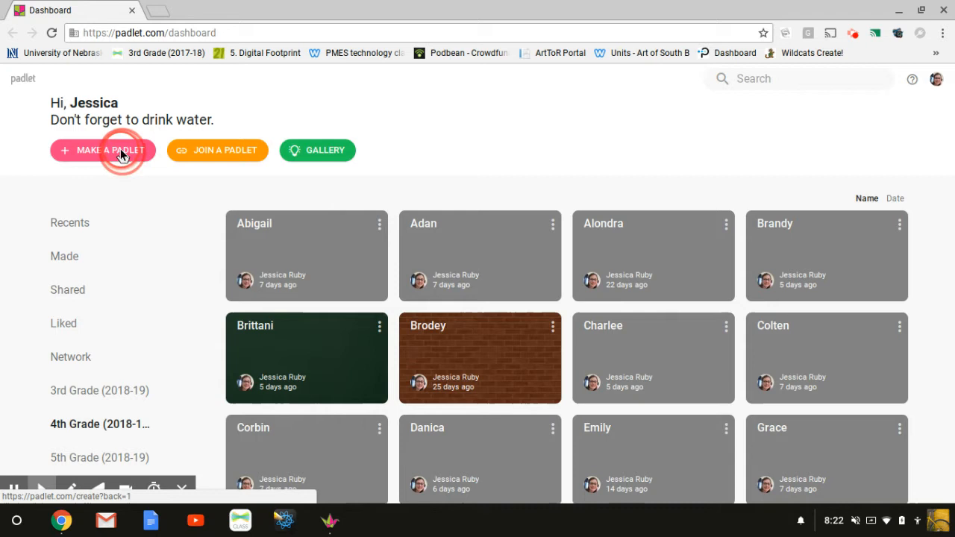
Make a new blank padlet with the Stream layout, creating 'My distinguished stream'
left_click(102, 150)
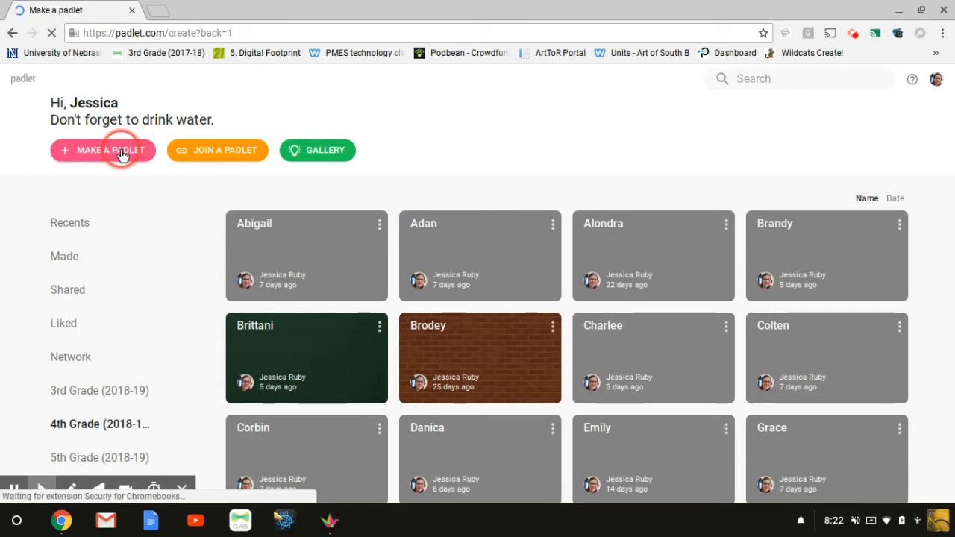
left_click(103, 150)
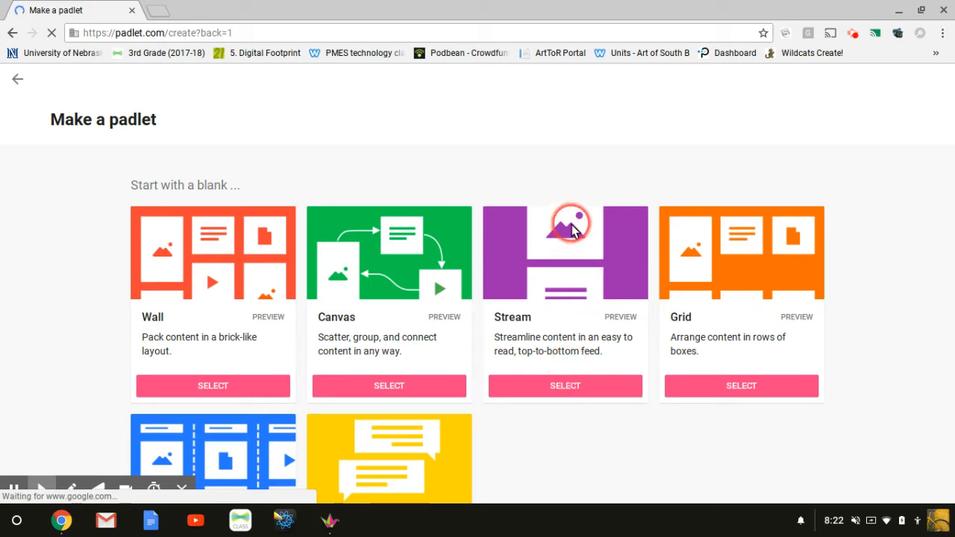
mouse_move(580, 363)
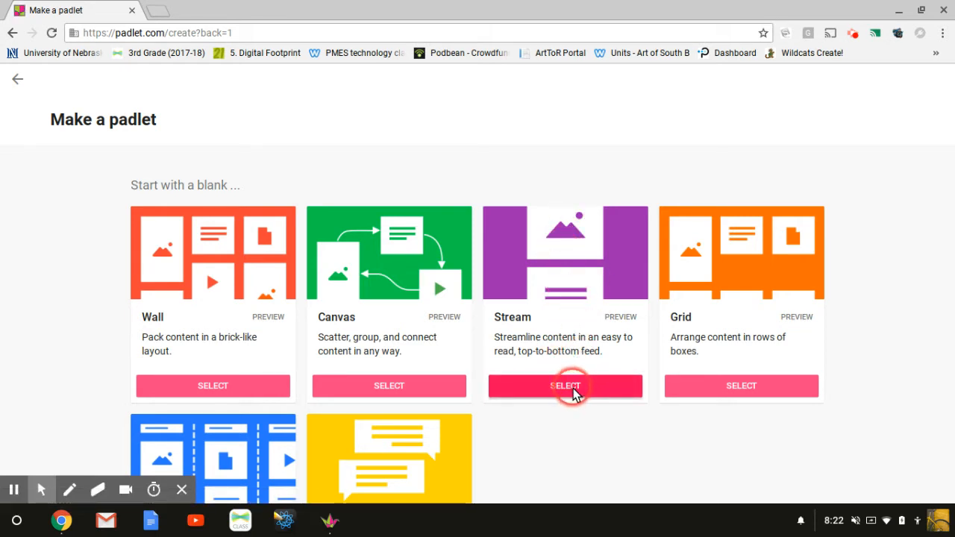
left_click(564, 385)
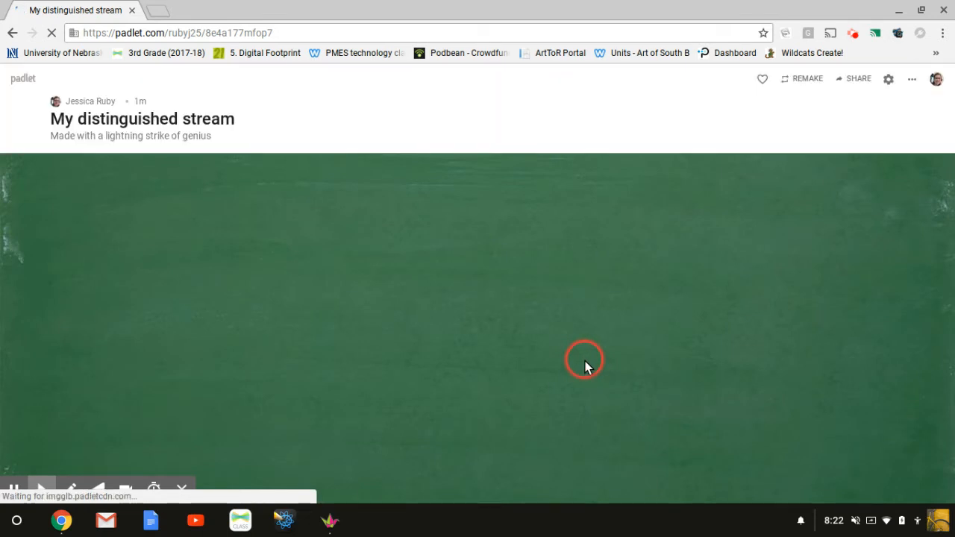
Rename the padlet title to 'Student' and set its description to '4'
left_click(888, 79)
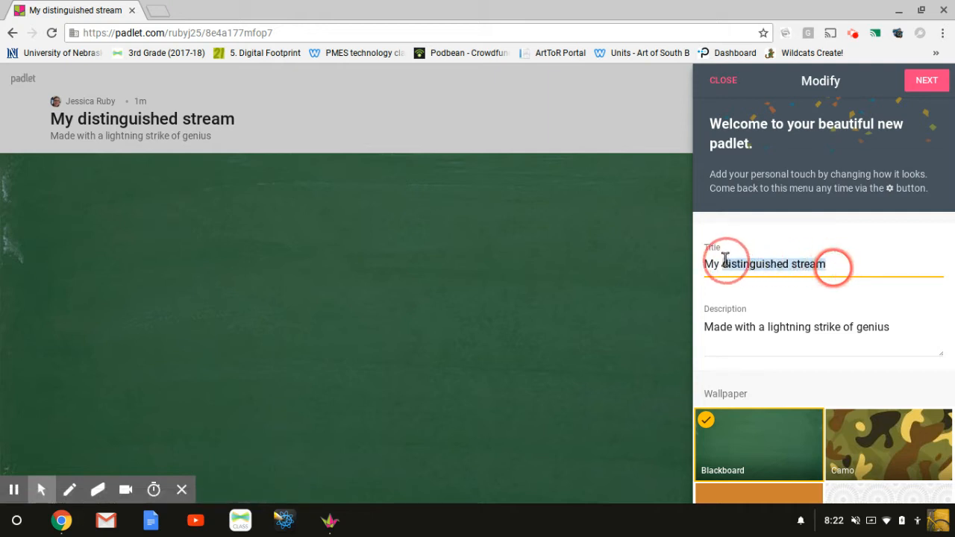
type("S")
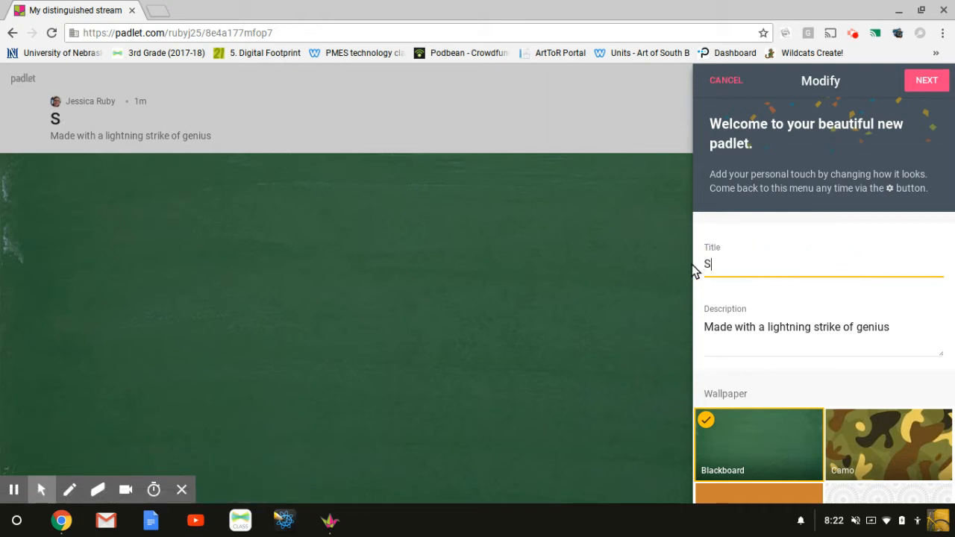
type("tudent")
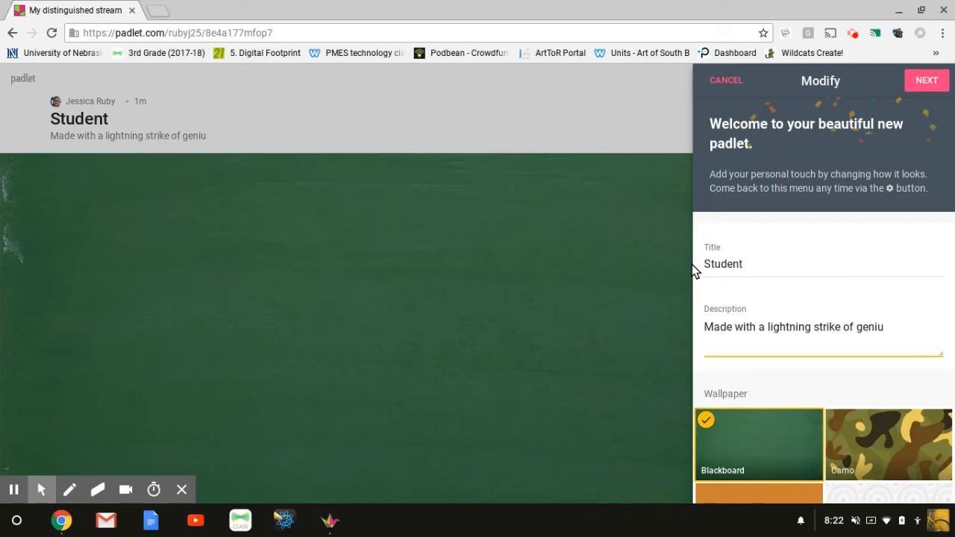
key("BackSpace")
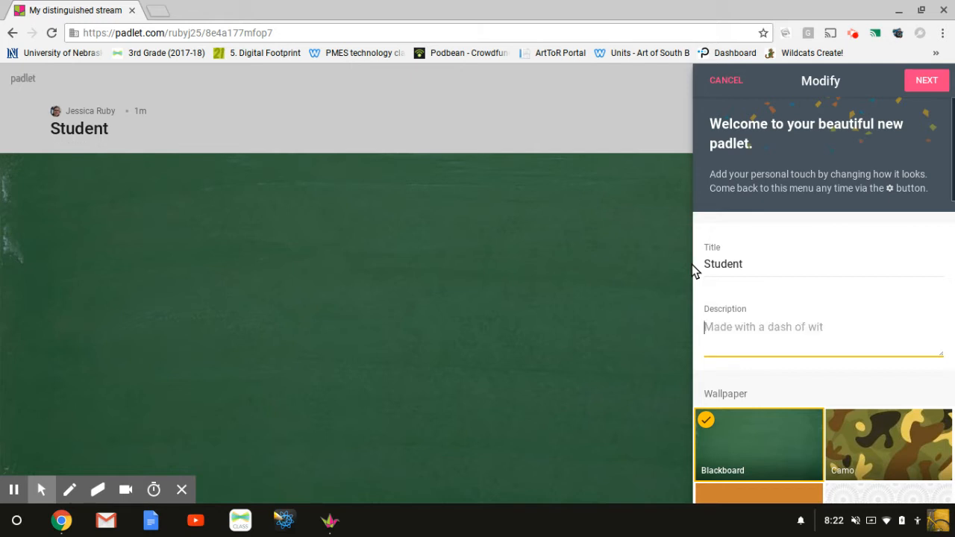
type("4")
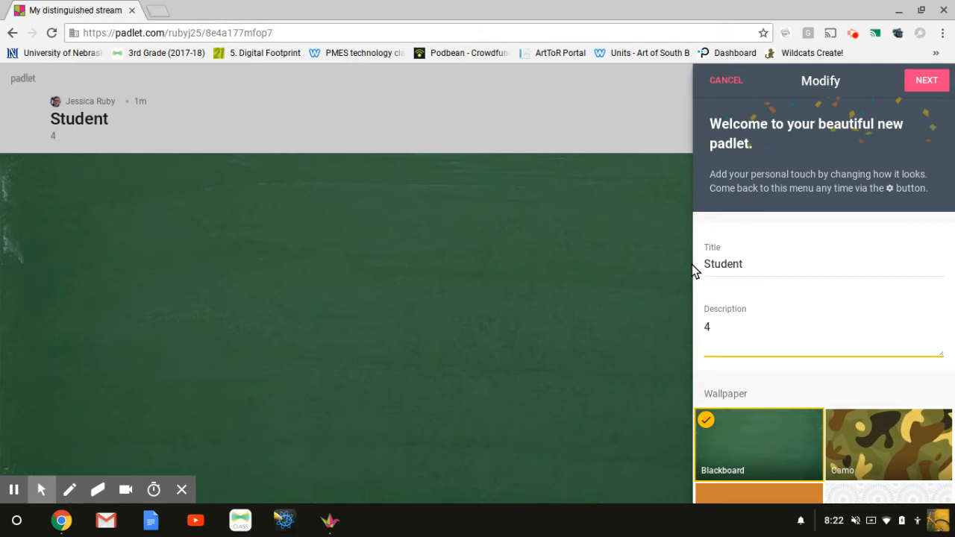
scroll("down", 3)
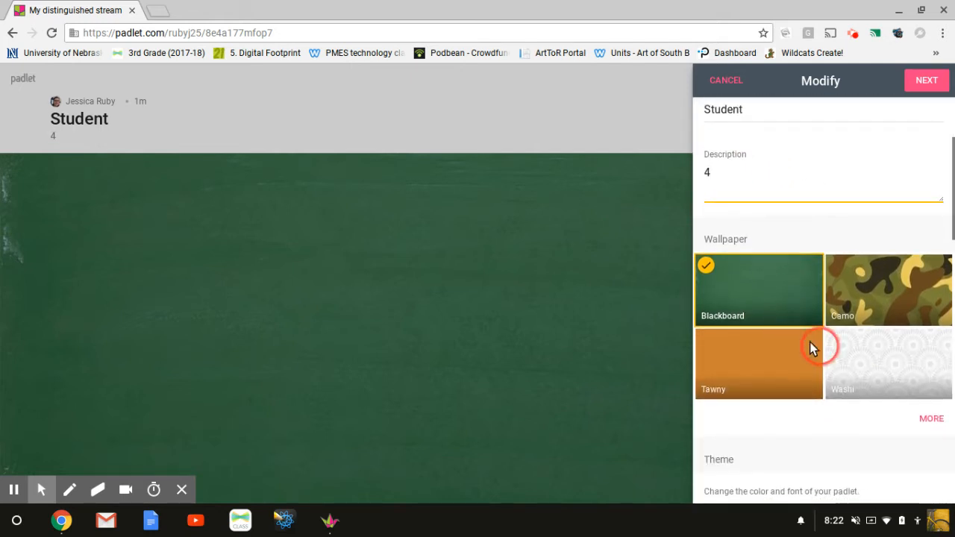
Apply the Washi patterned wallpaper to the Student padlet in place of Blackboard
left_click(931, 418)
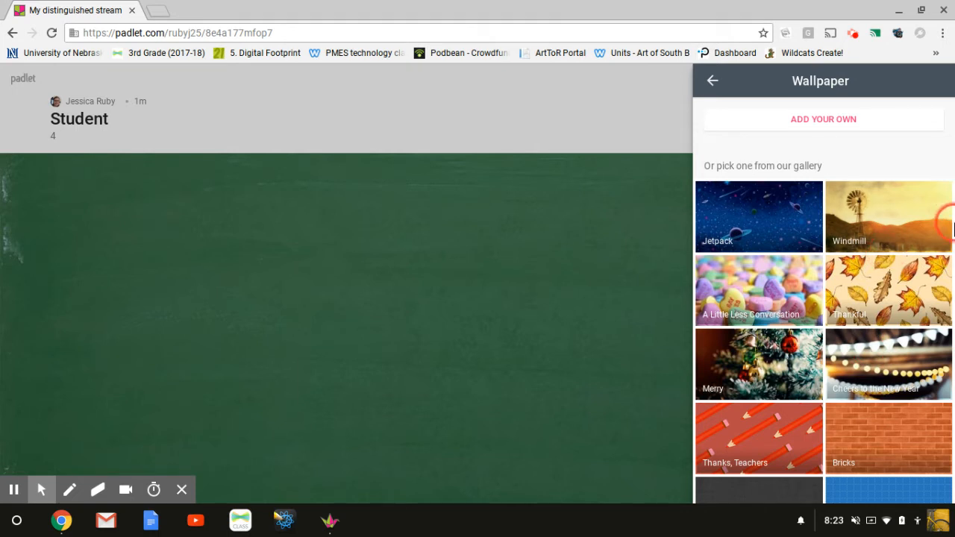
mouse_move(951, 281)
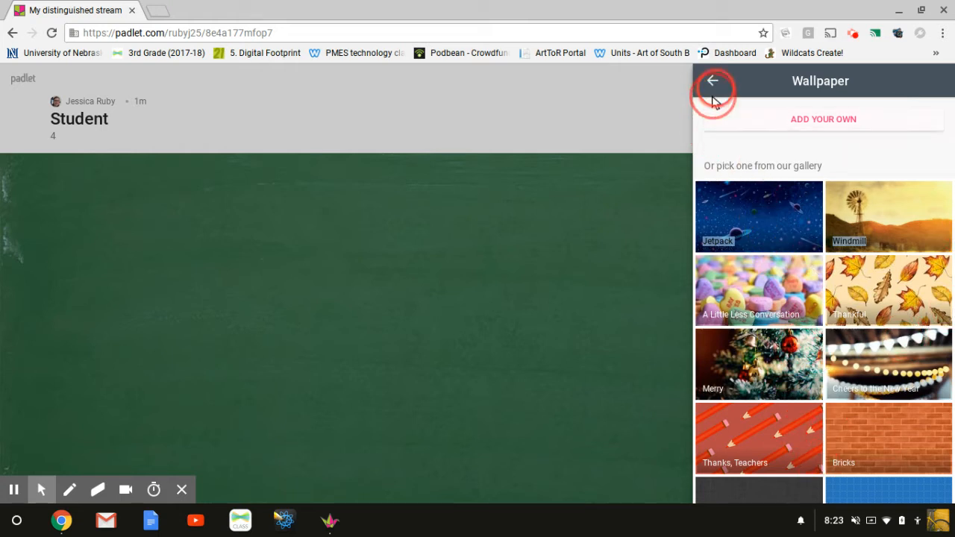
left_click(714, 81)
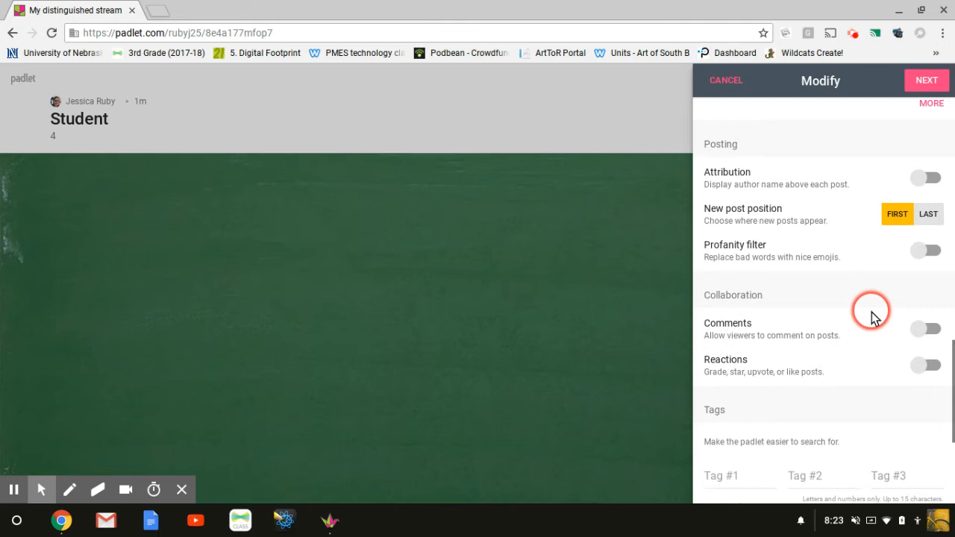
scroll("up", 3)
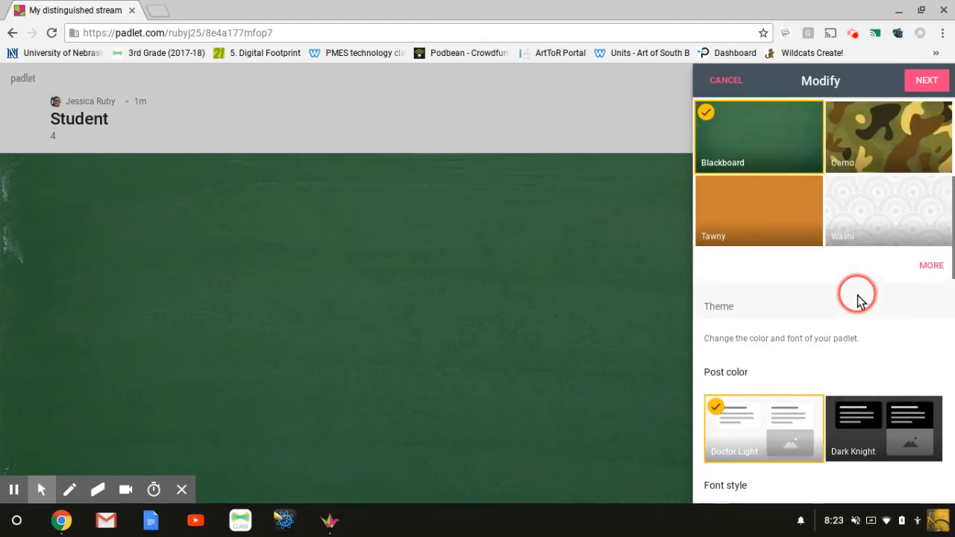
left_click(888, 211)
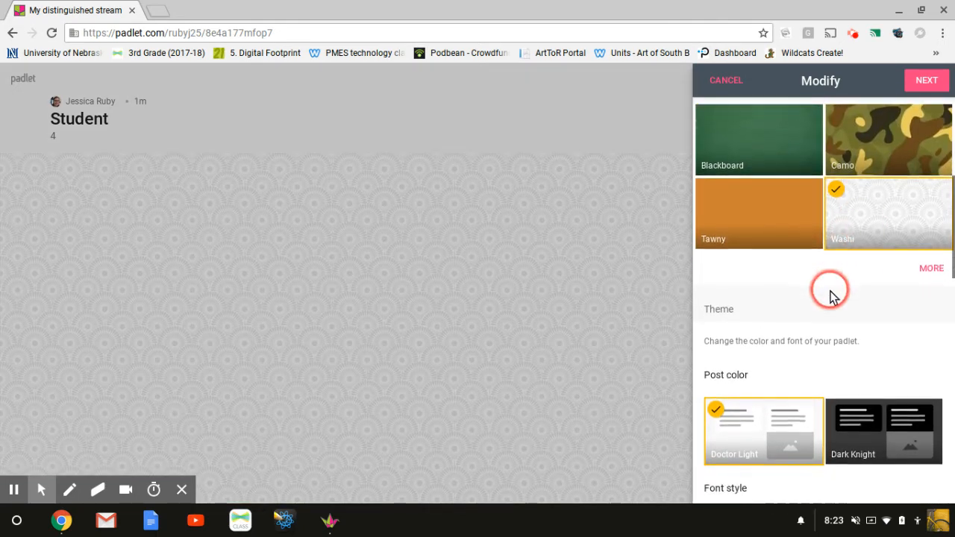
scroll("down", 3)
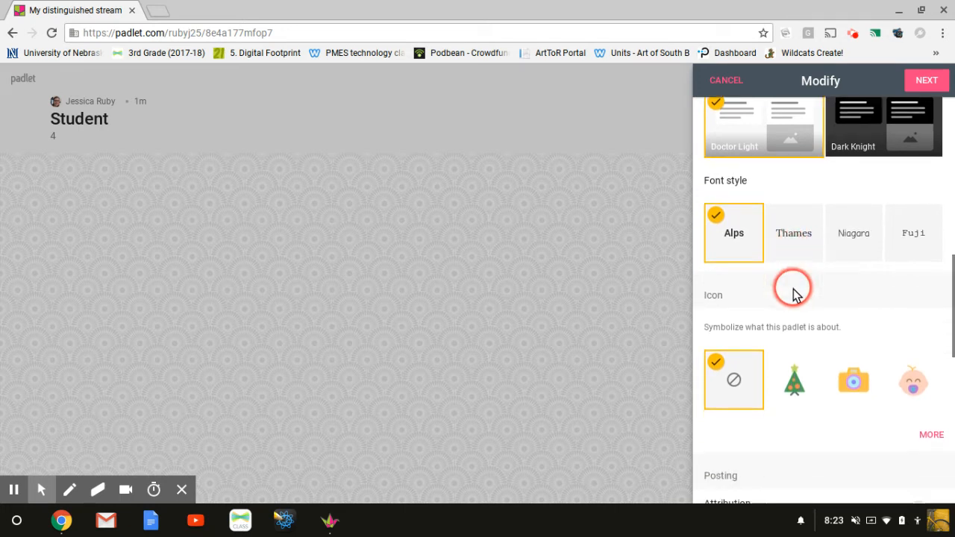
Pick the alarm clock from the icon gallery as the padlet's icon
left_click(930, 434)
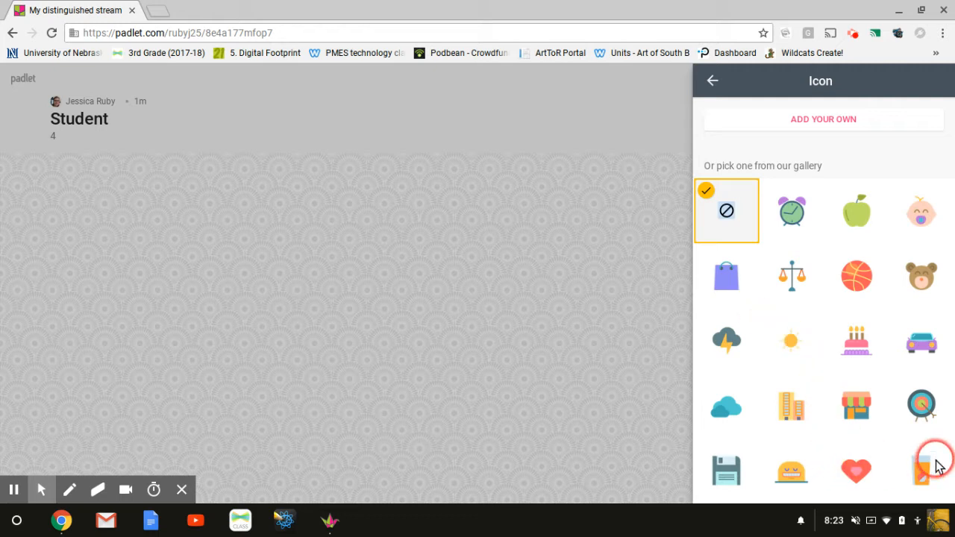
mouse_move(936, 274)
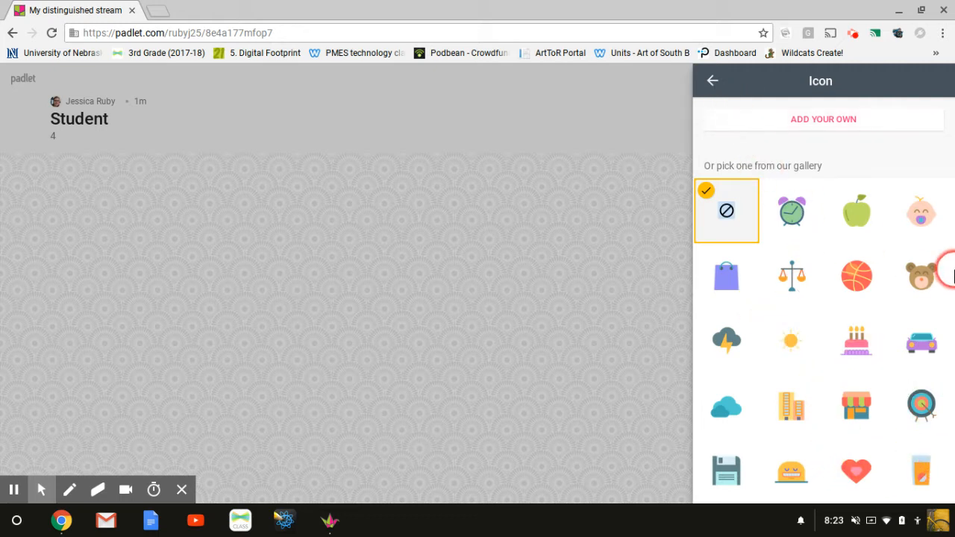
left_click(791, 211)
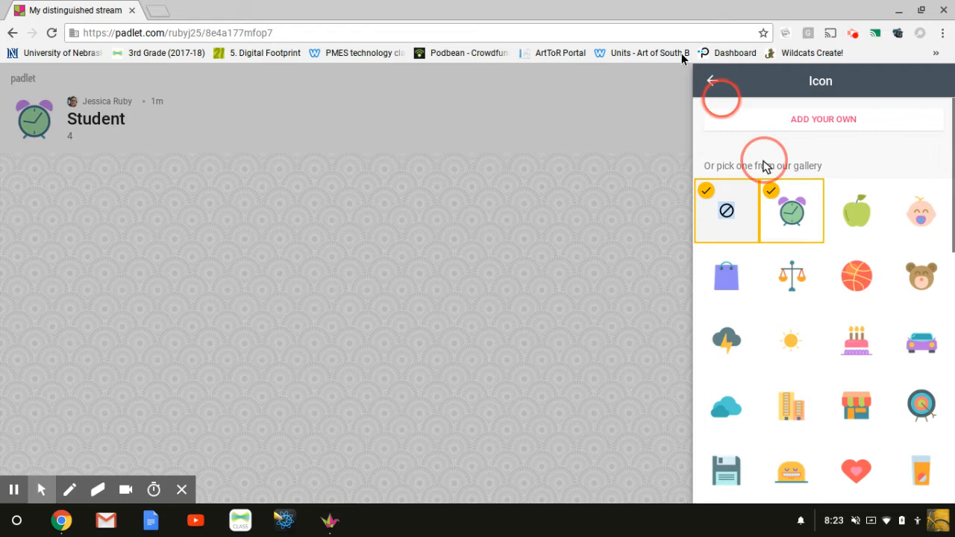
left_click(712, 81)
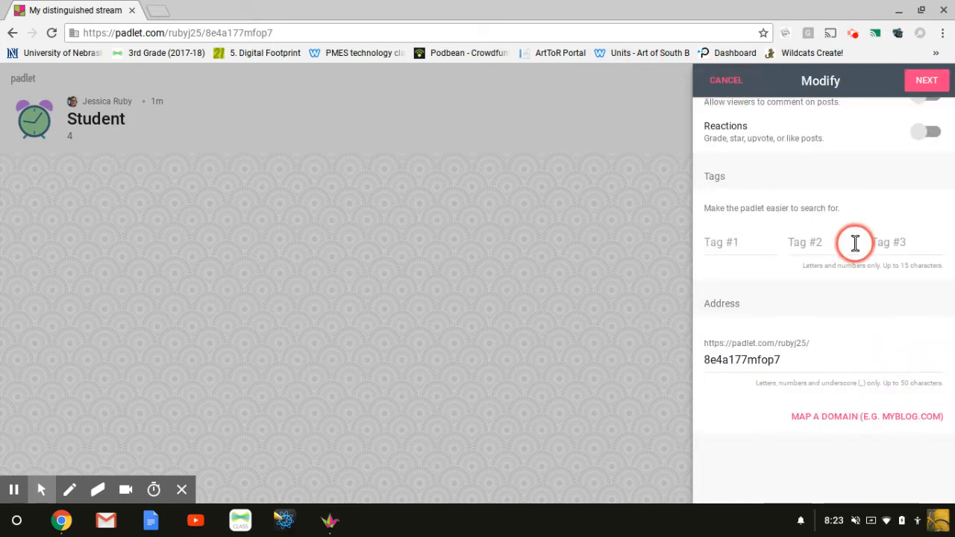
Turn on attribution, comments and reactions, using Star ratings as the reaction type
scroll("up", 3)
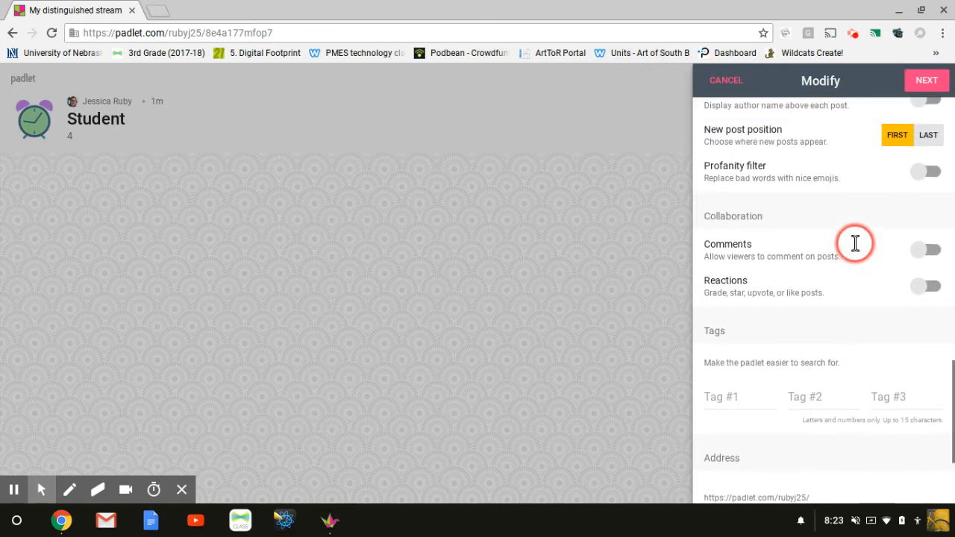
scroll("up", 3)
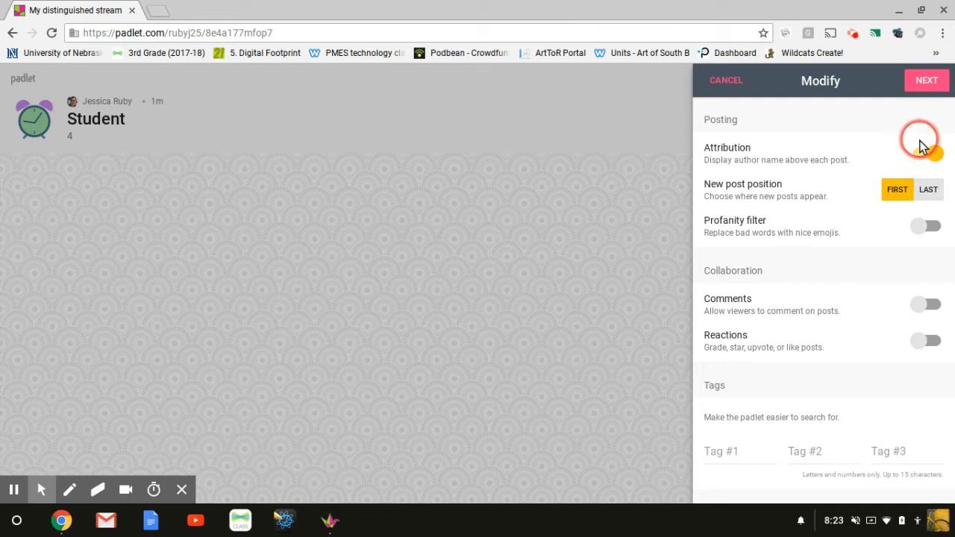
scroll("down", 3)
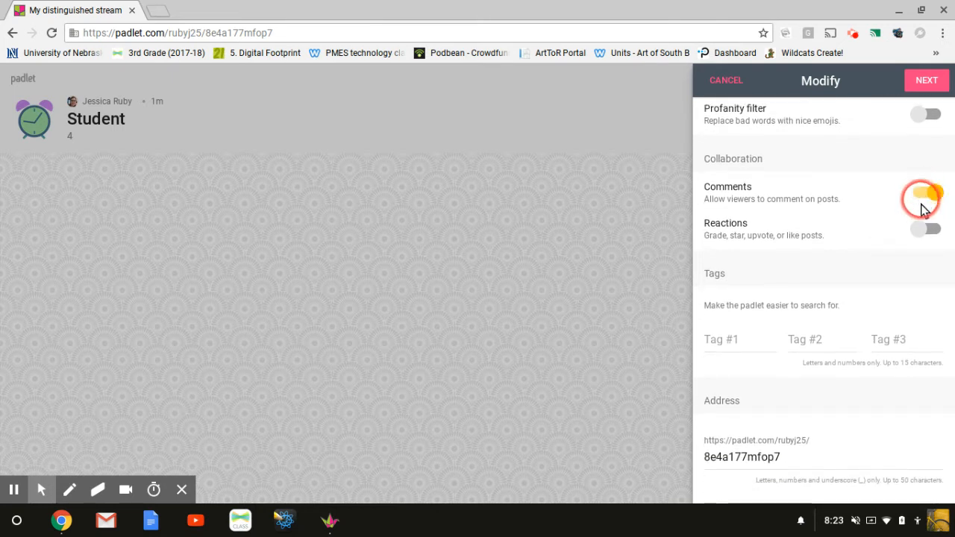
left_click(925, 229)
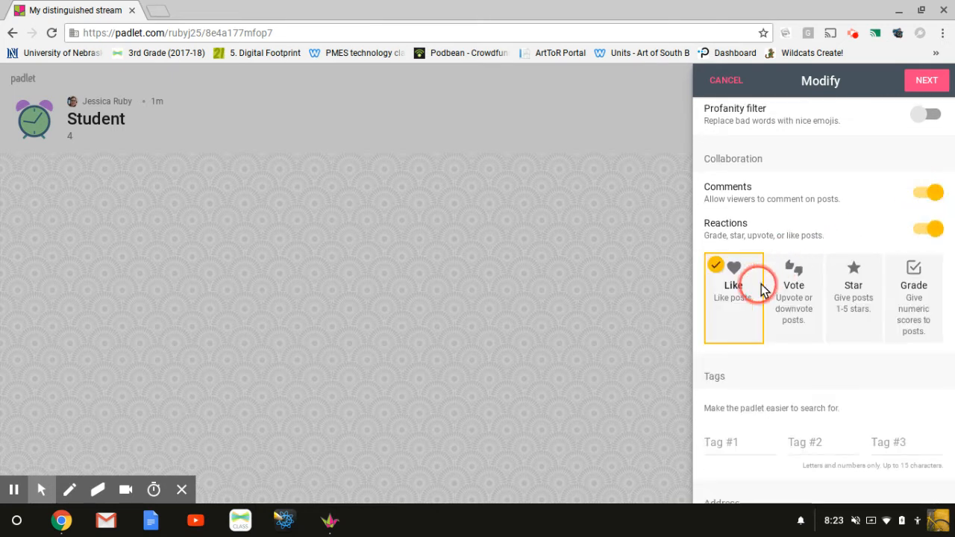
mouse_move(912, 280)
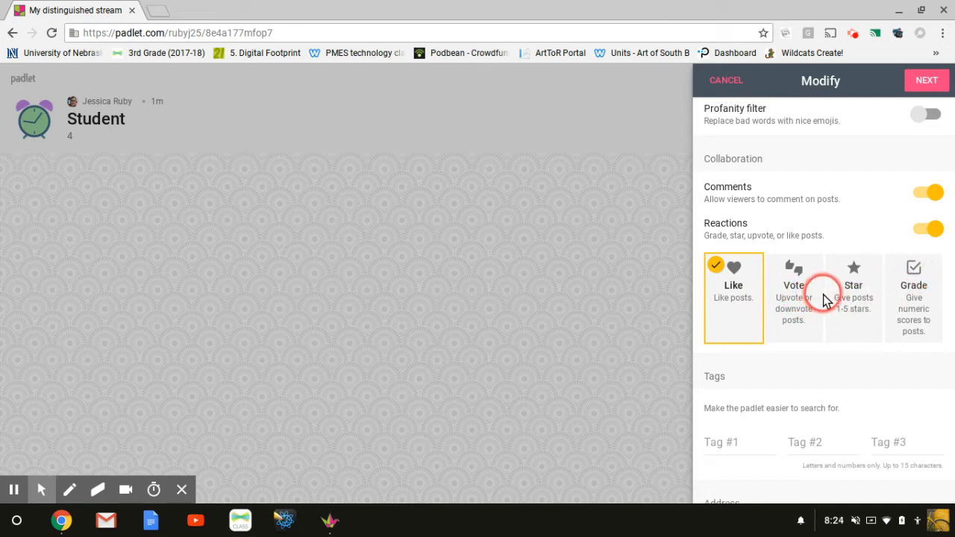
left_click(853, 297)
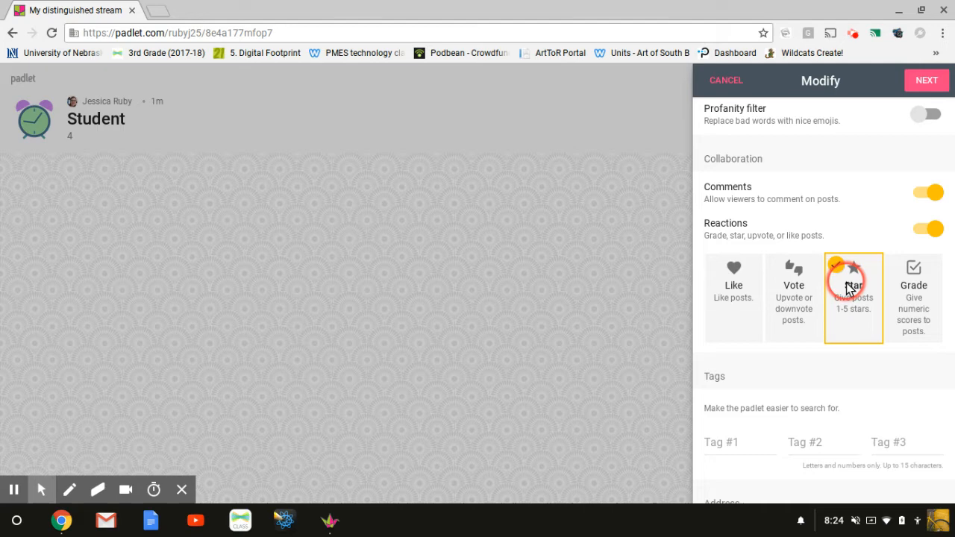
scroll("down", 3)
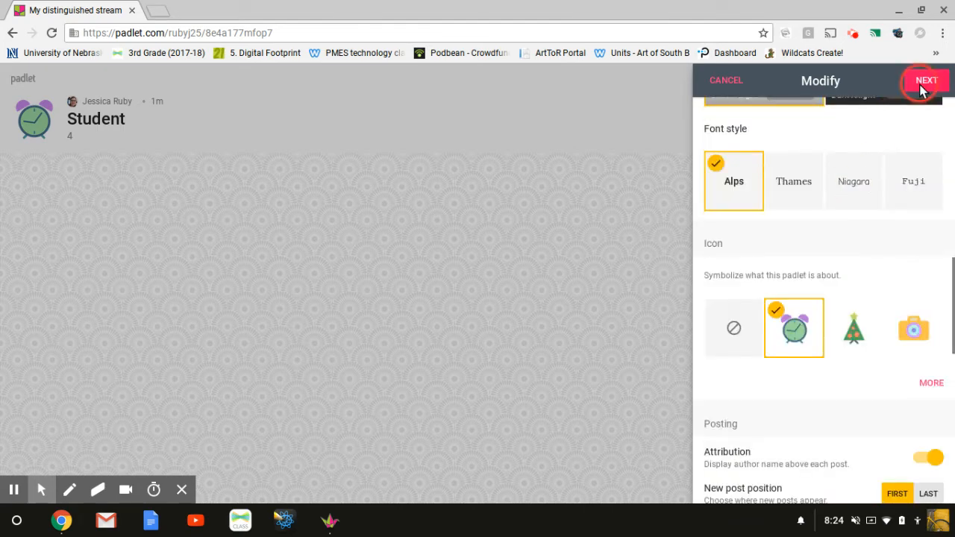
left_click(925, 80)
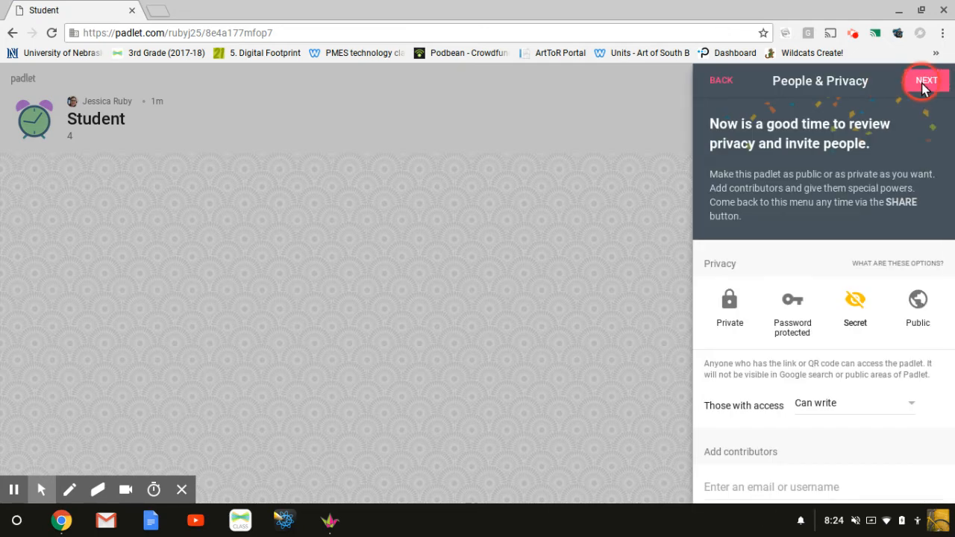
scroll("down", 3)
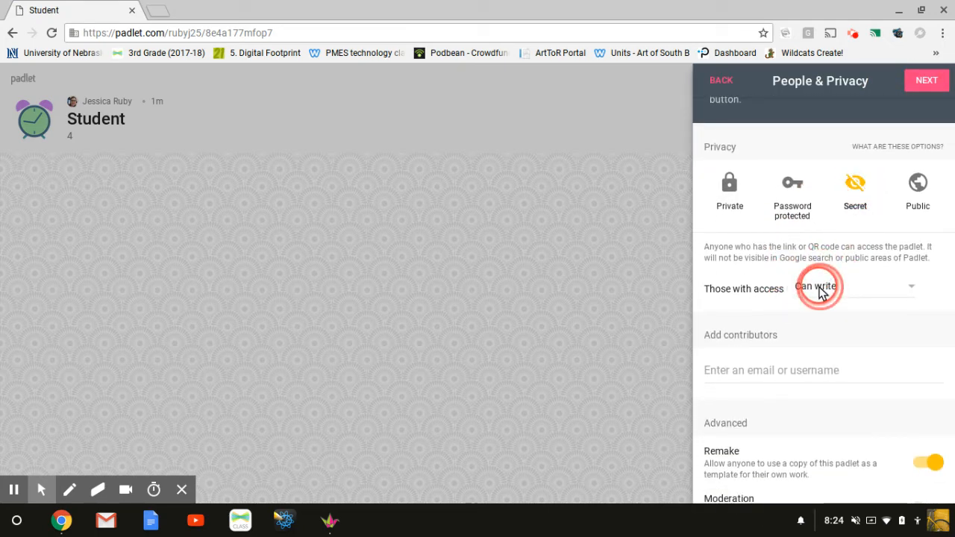
mouse_move(809, 246)
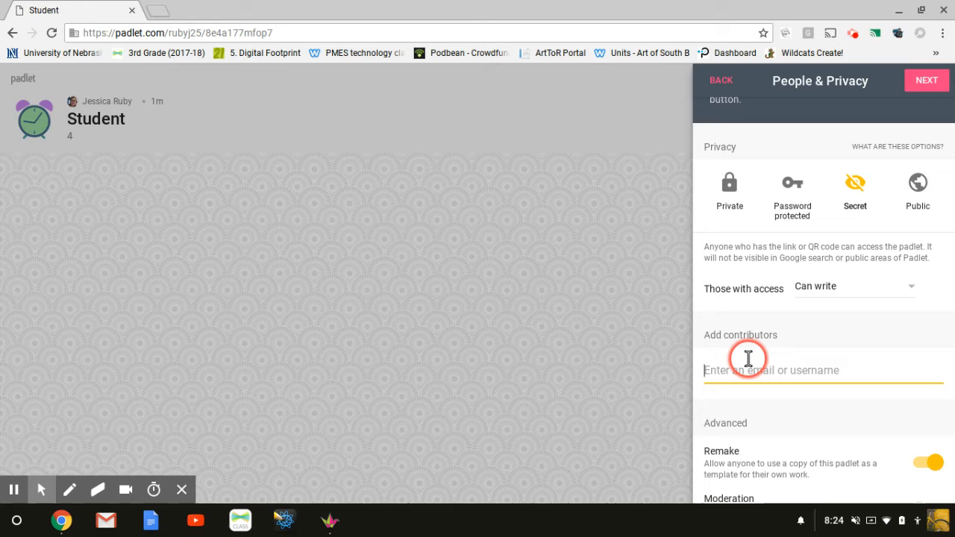
type("mc")
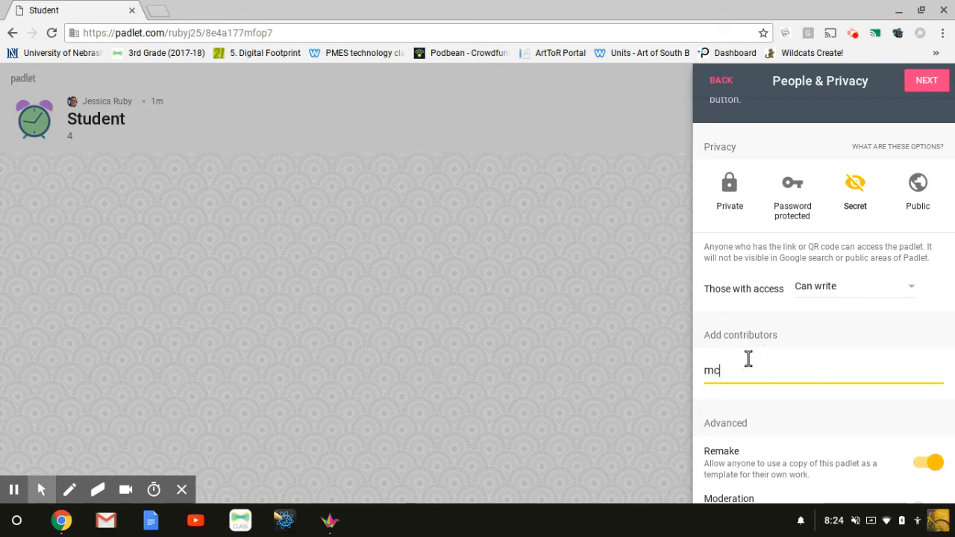
type("c")
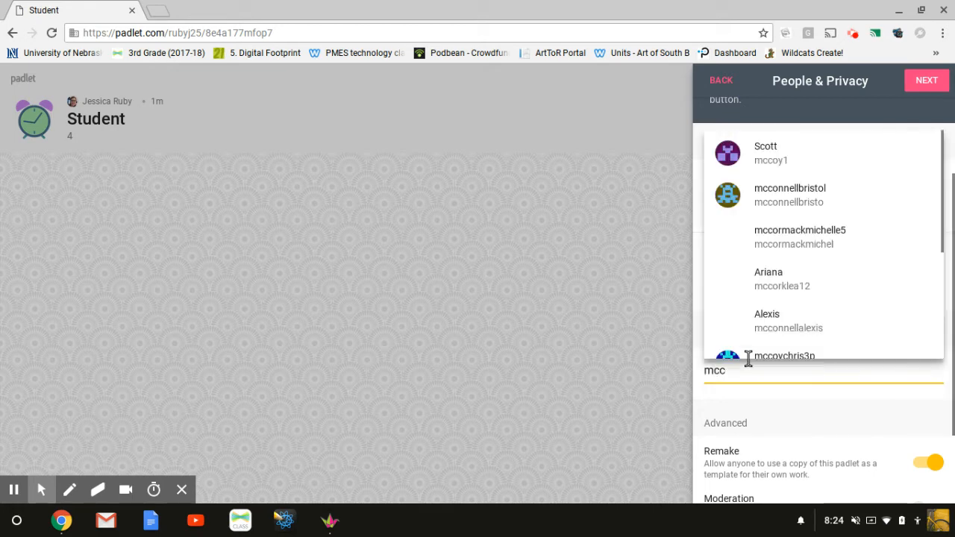
type("27")
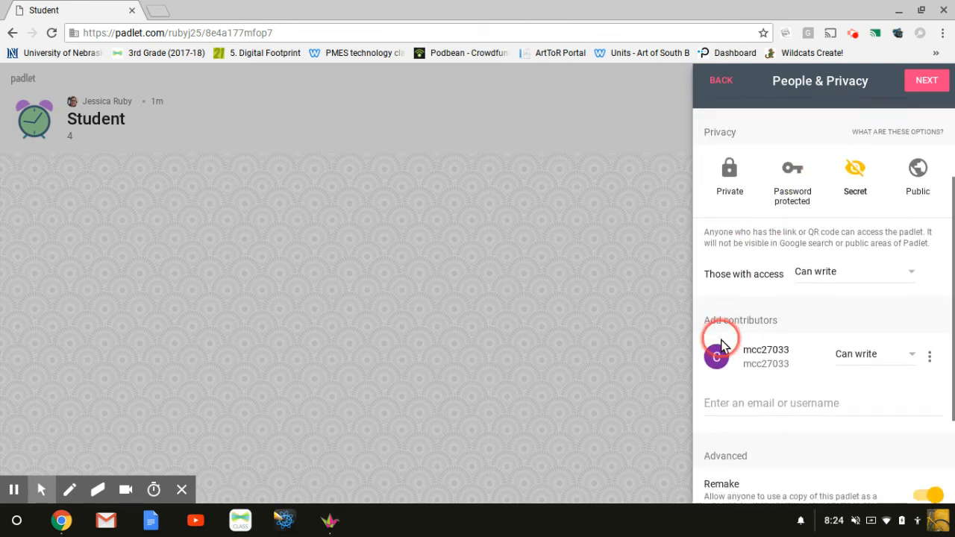
scroll("down", 3)
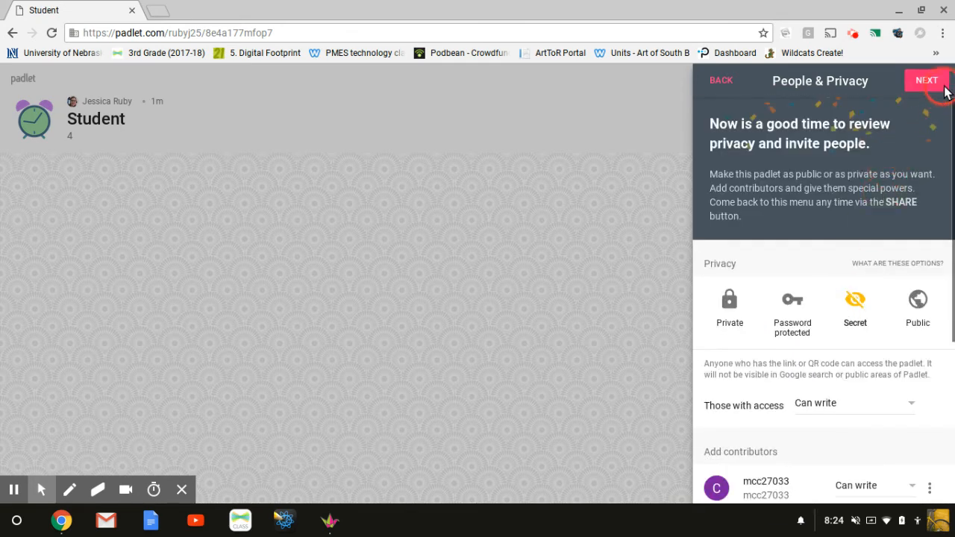
left_click(927, 79)
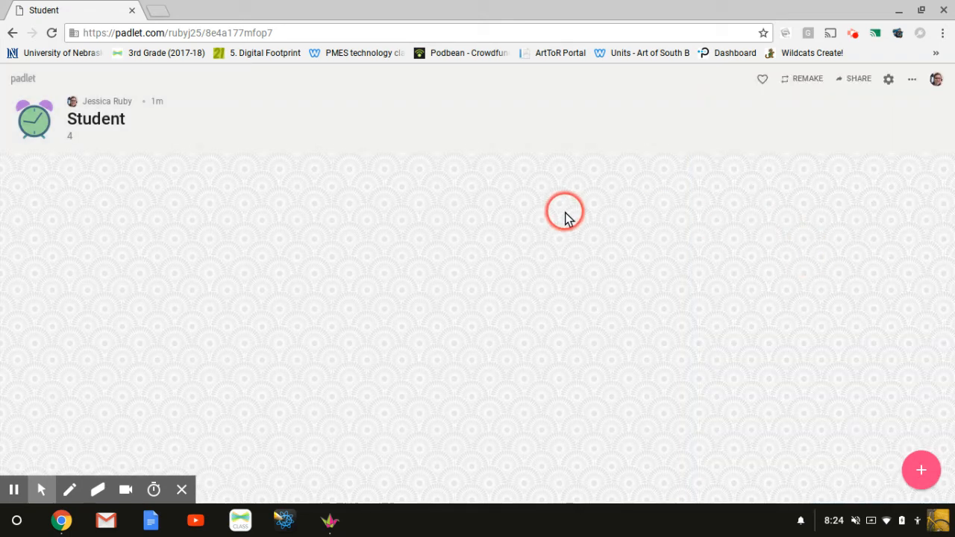
mouse_move(791, 126)
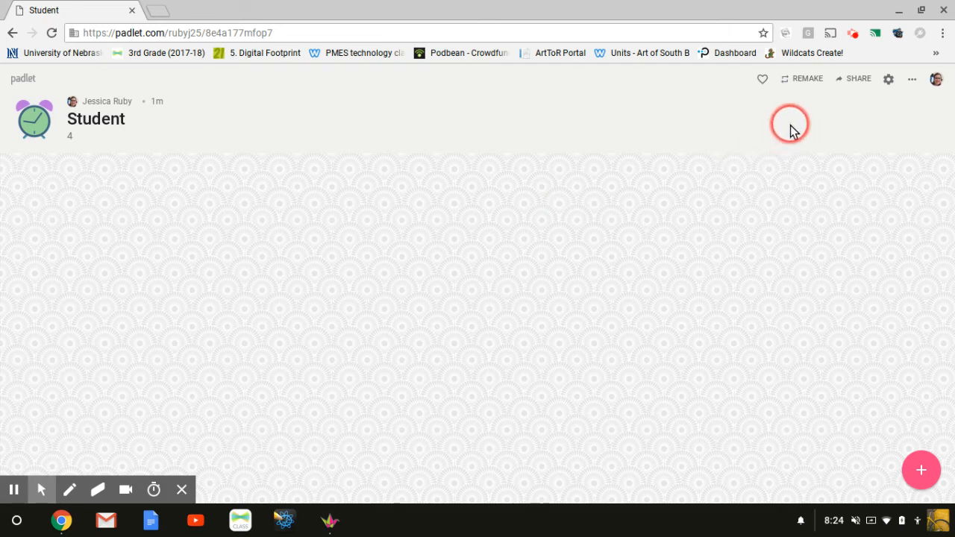
Remake the padlet as 'Student 2', passing the store-front reCAPTCHA before submitting
left_click(800, 78)
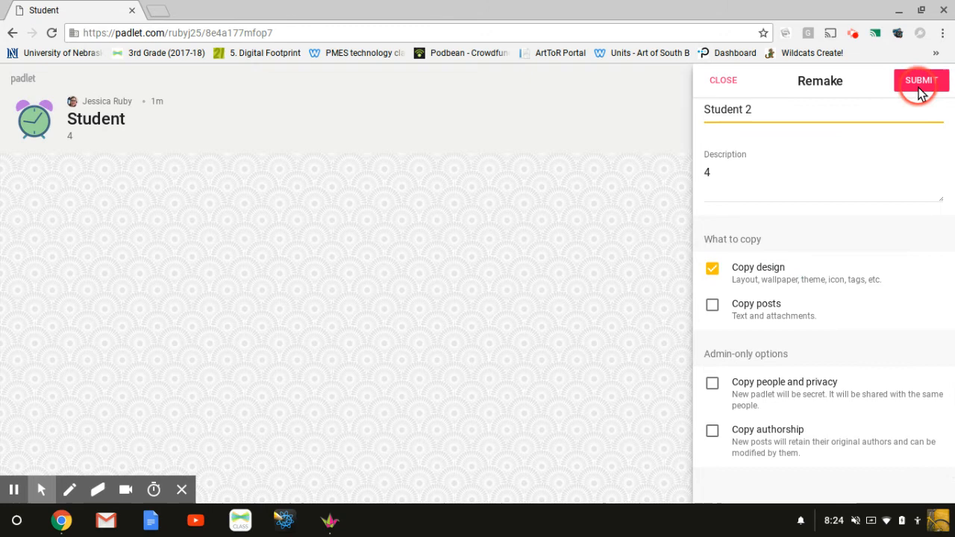
left_click(921, 81)
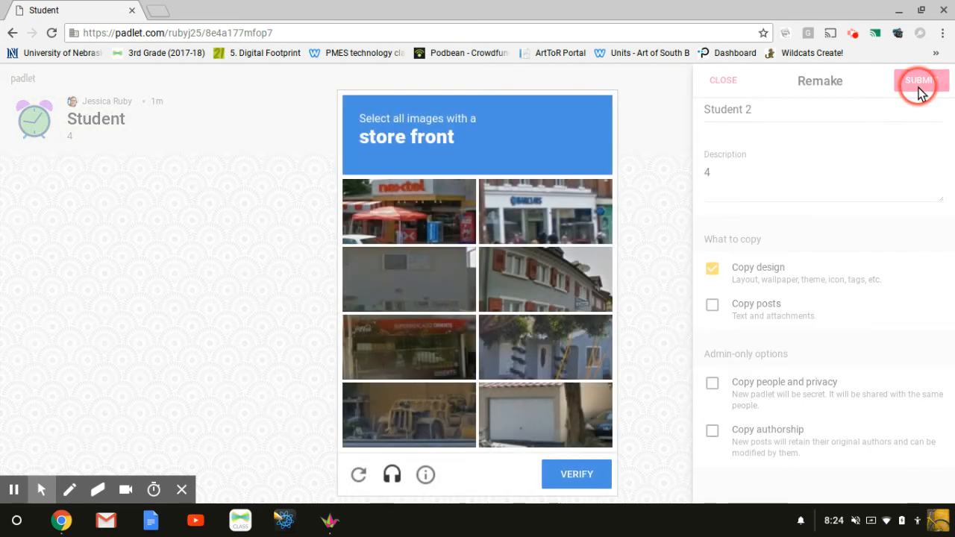
left_click(528, 220)
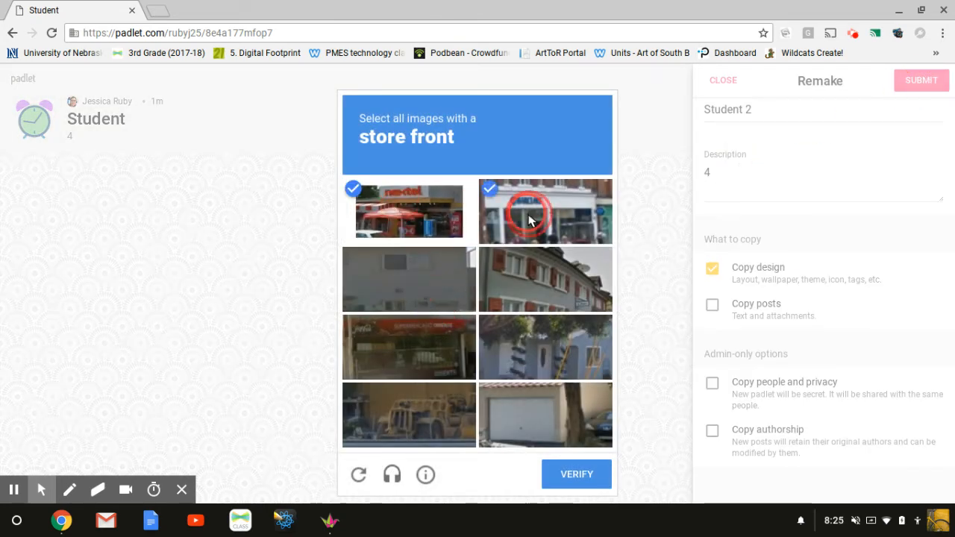
left_click(407, 346)
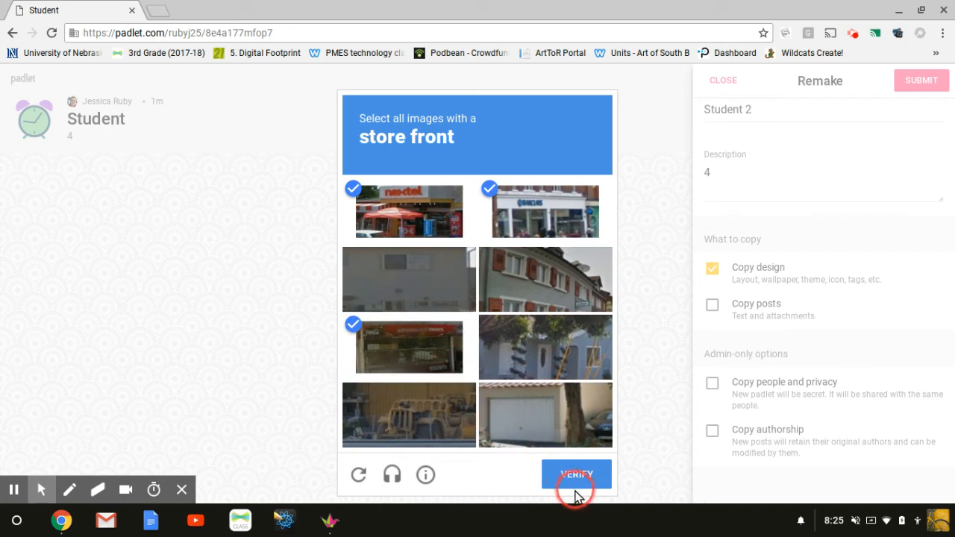
left_click(576, 474)
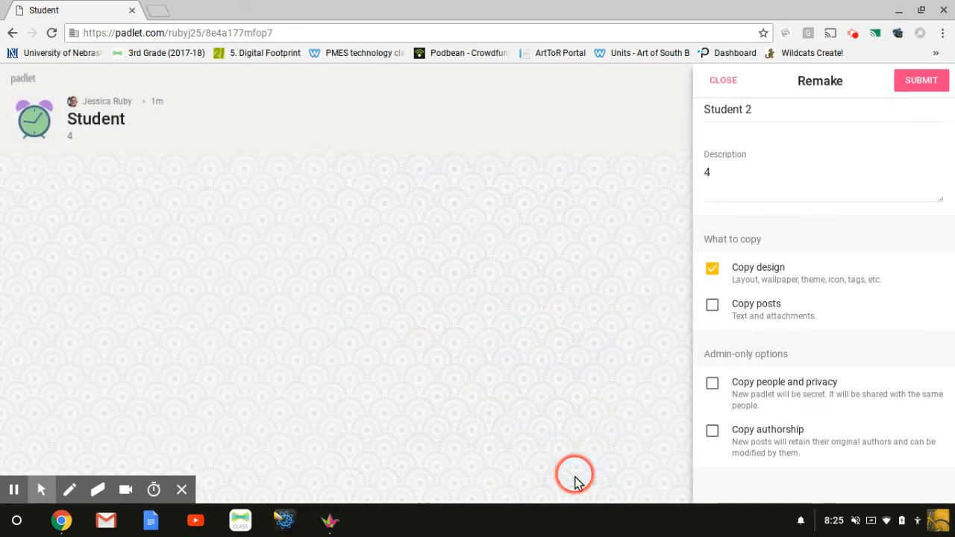
left_click(920, 80)
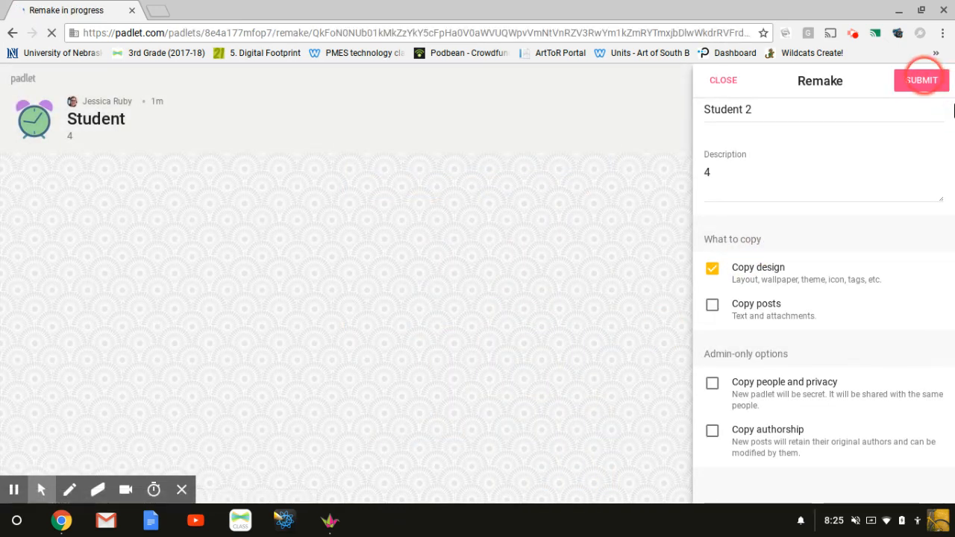
left_click(921, 80)
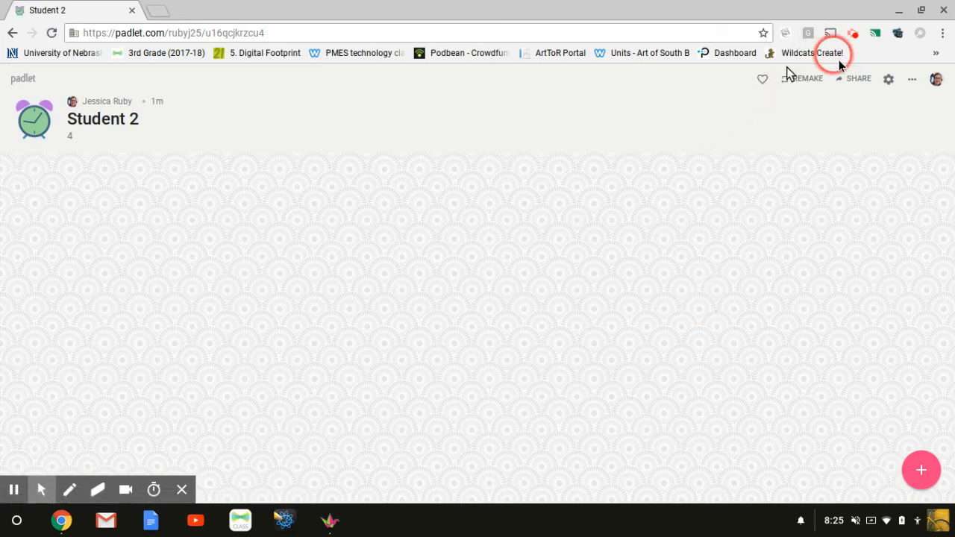
left_click(857, 78)
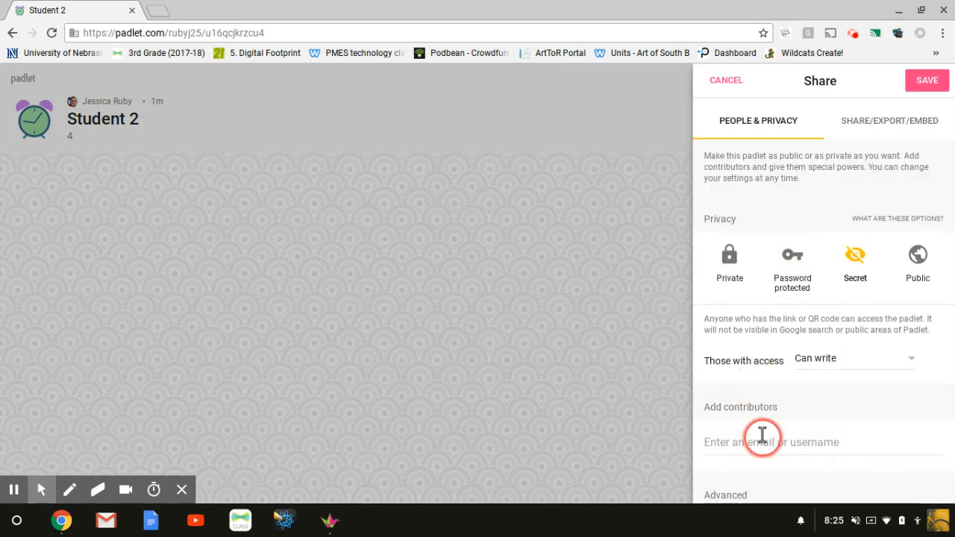
left_click(761, 442)
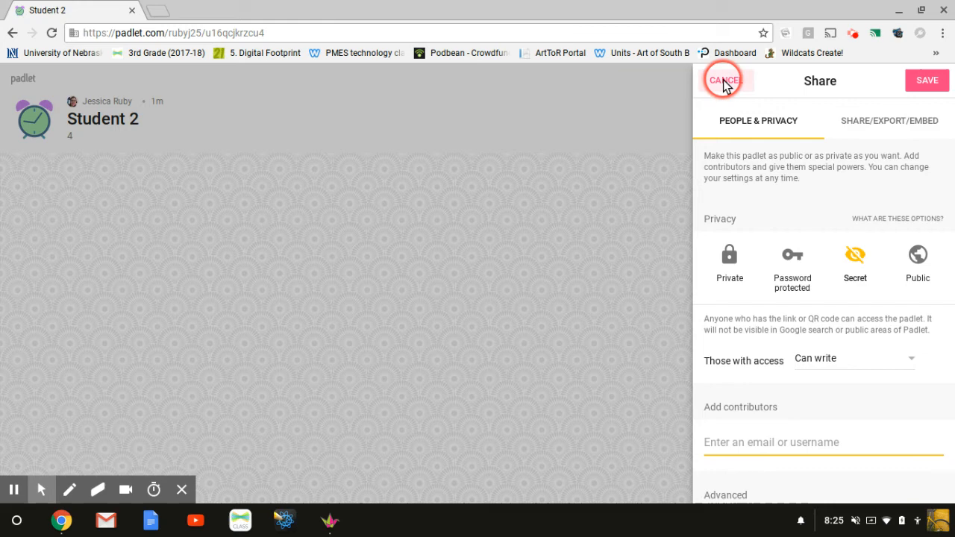
left_click(722, 79)
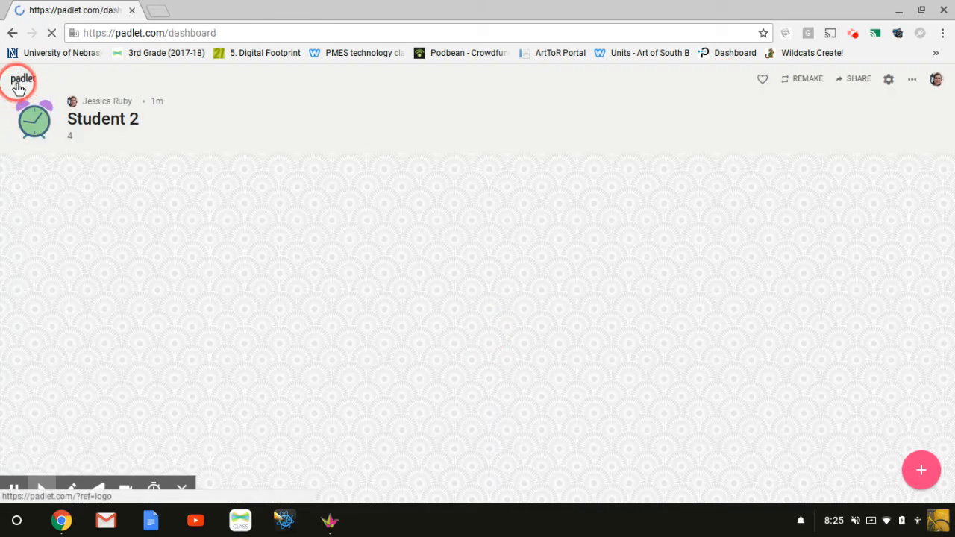
Return to the Padlet dashboard via the top-left logo
left_click(20, 80)
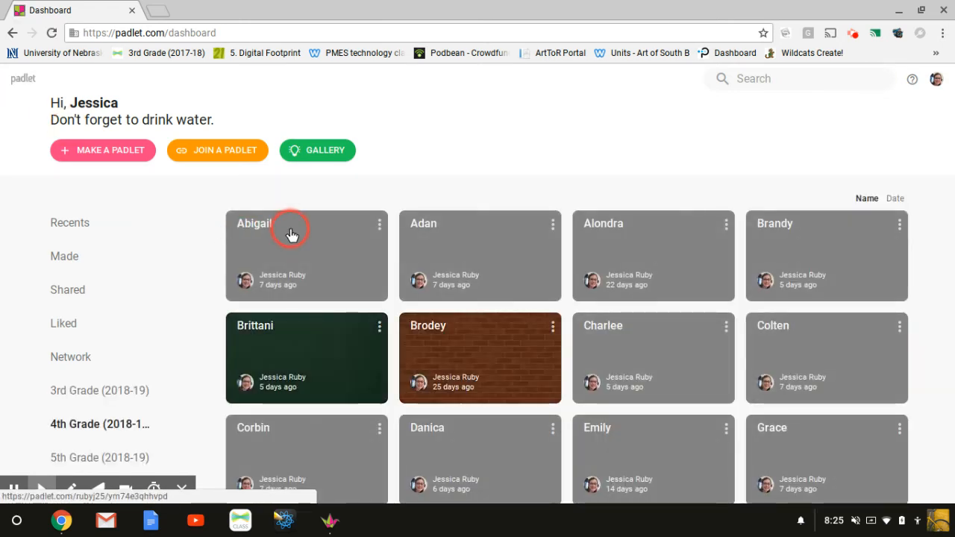
mouse_move(276, 229)
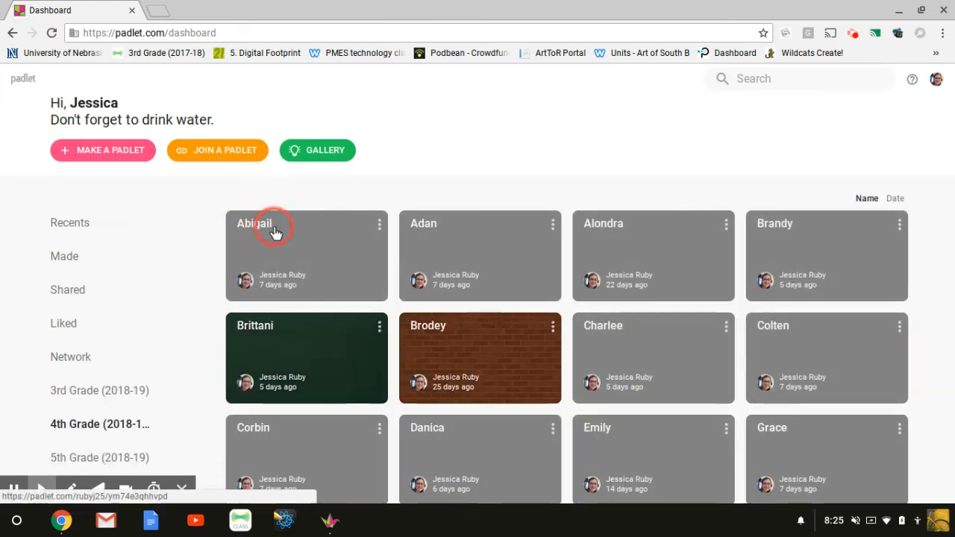
mouse_move(243, 281)
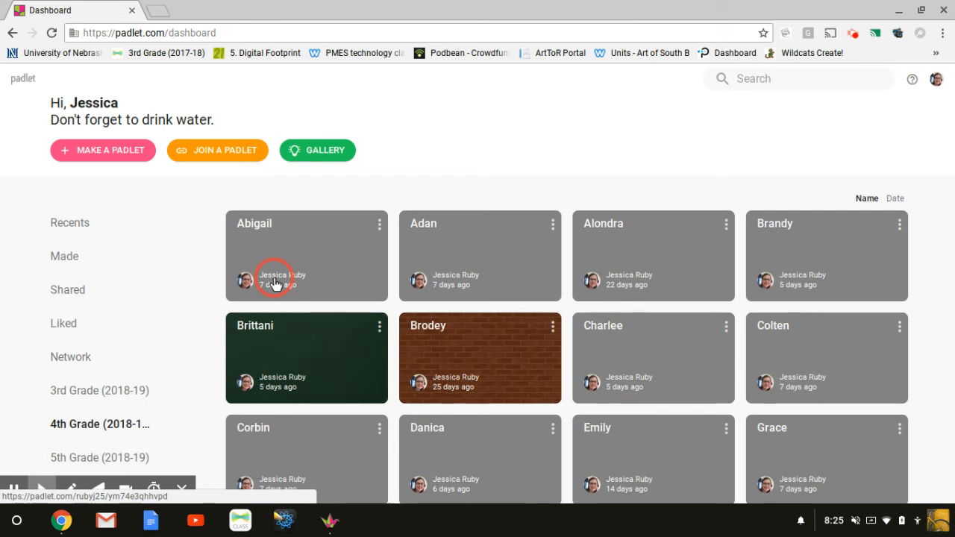
mouse_move(790, 336)
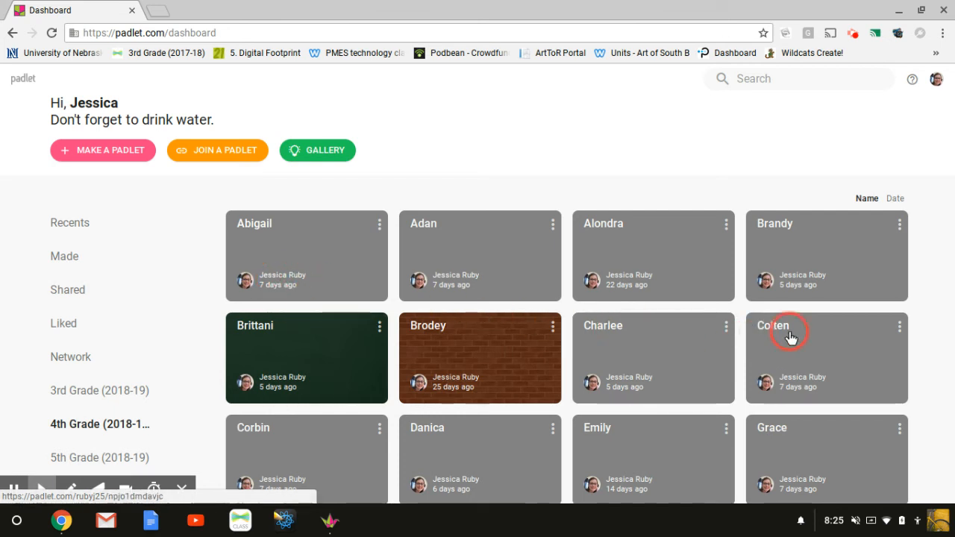
mouse_move(261, 262)
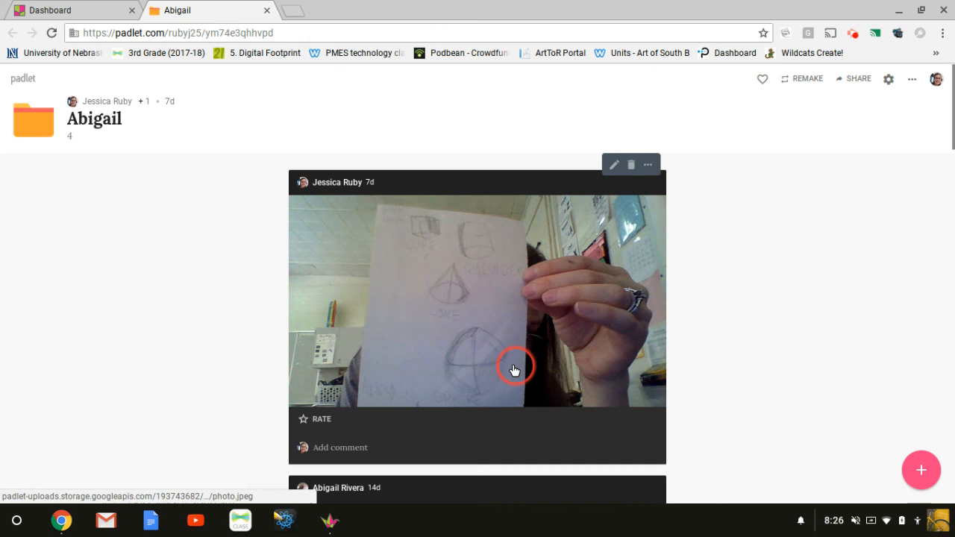
mouse_move(451, 321)
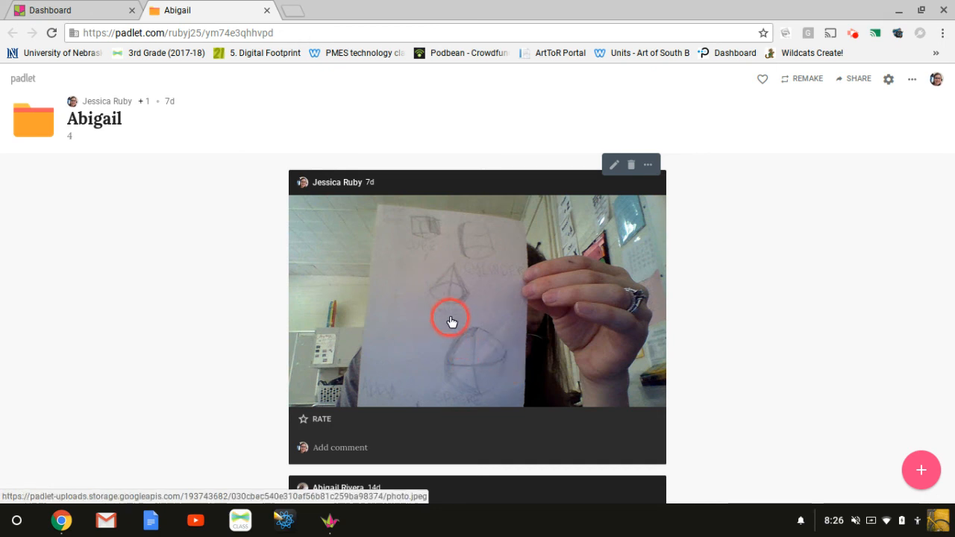
Scroll through Abigail's 4th Grade Goals posts and back to the top
scroll("down", 3)
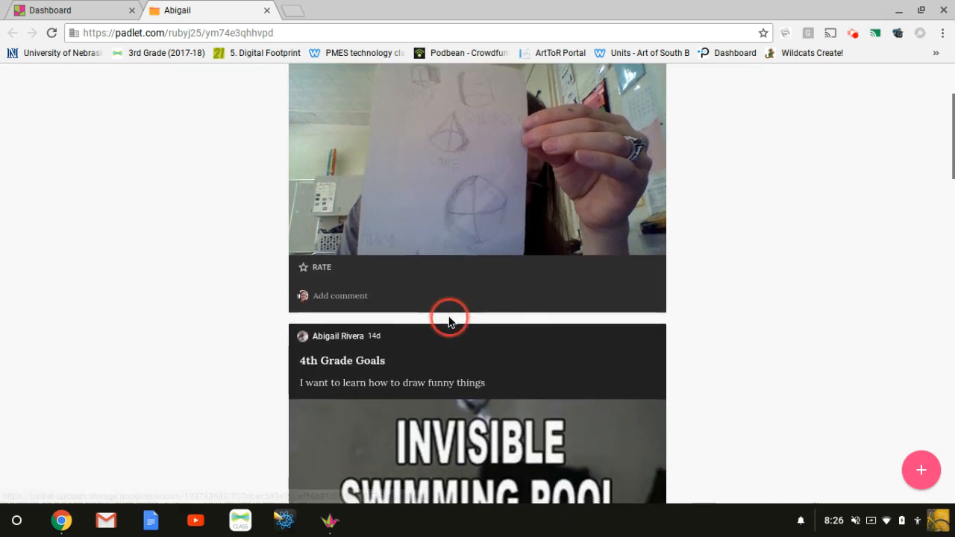
scroll("down", 3)
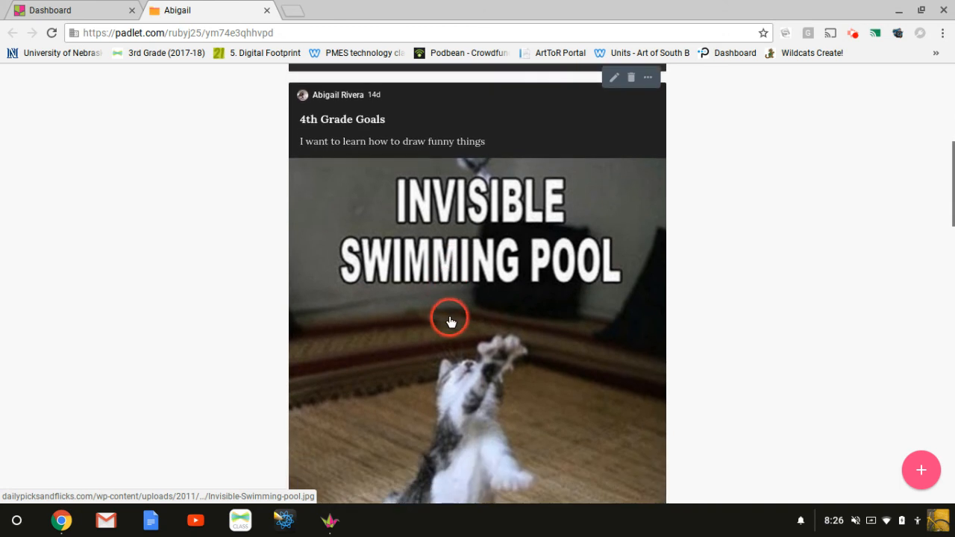
scroll("down", 3)
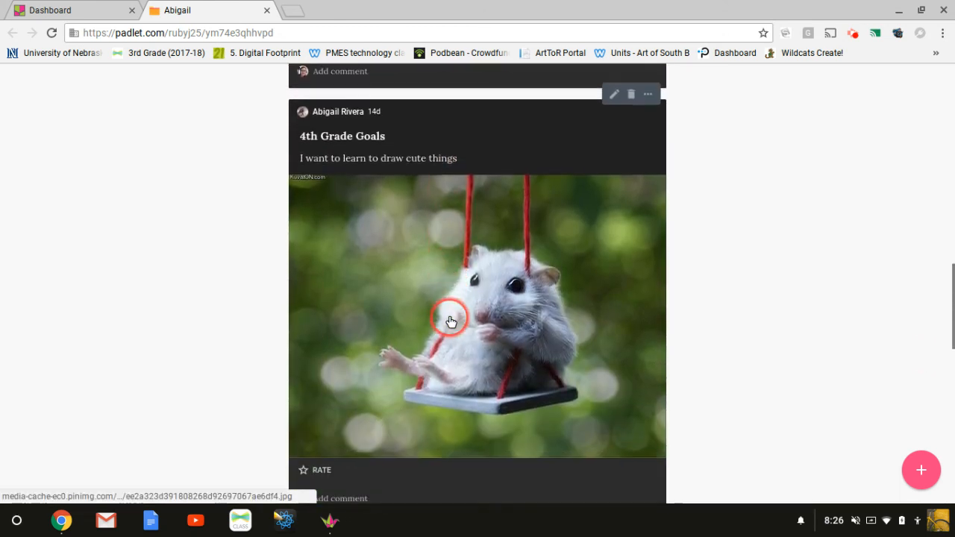
scroll("down", 3)
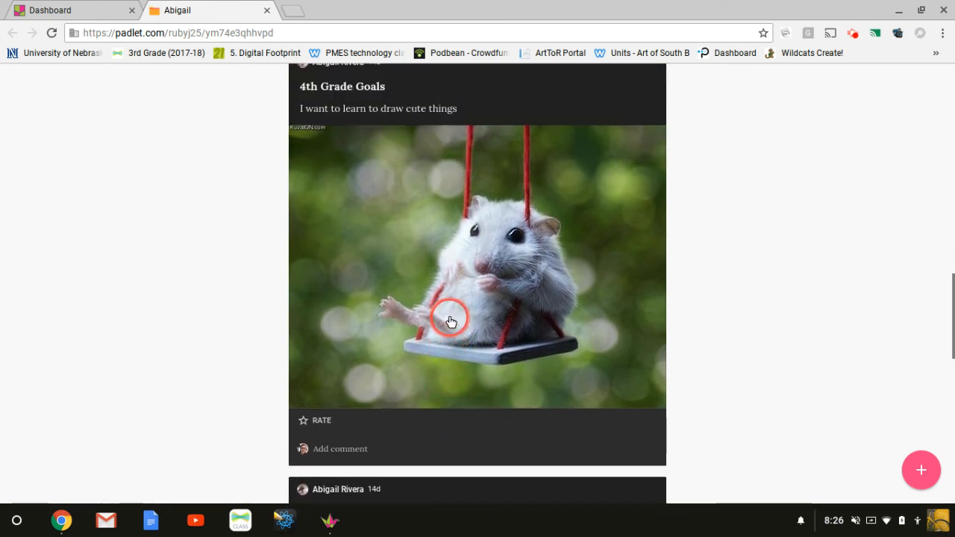
scroll("down", 3)
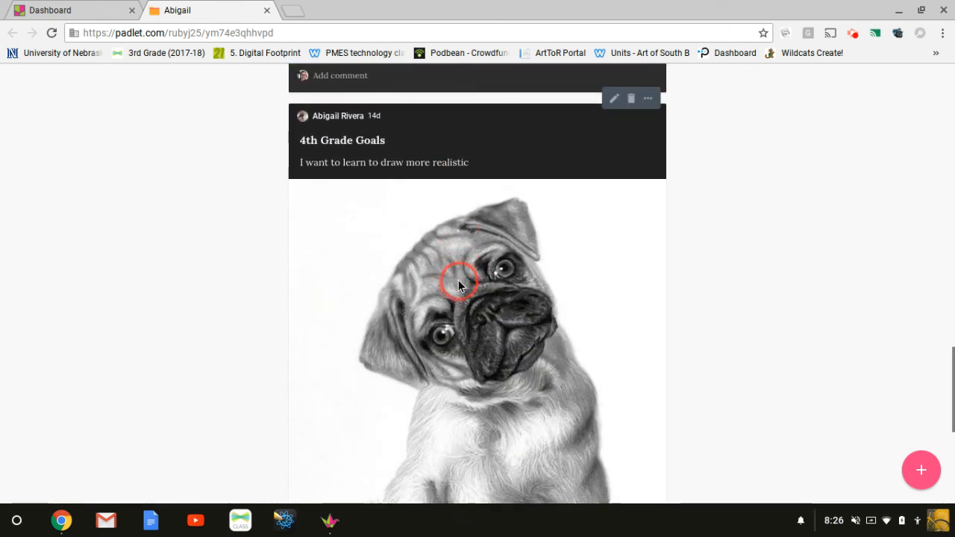
scroll("down", 3)
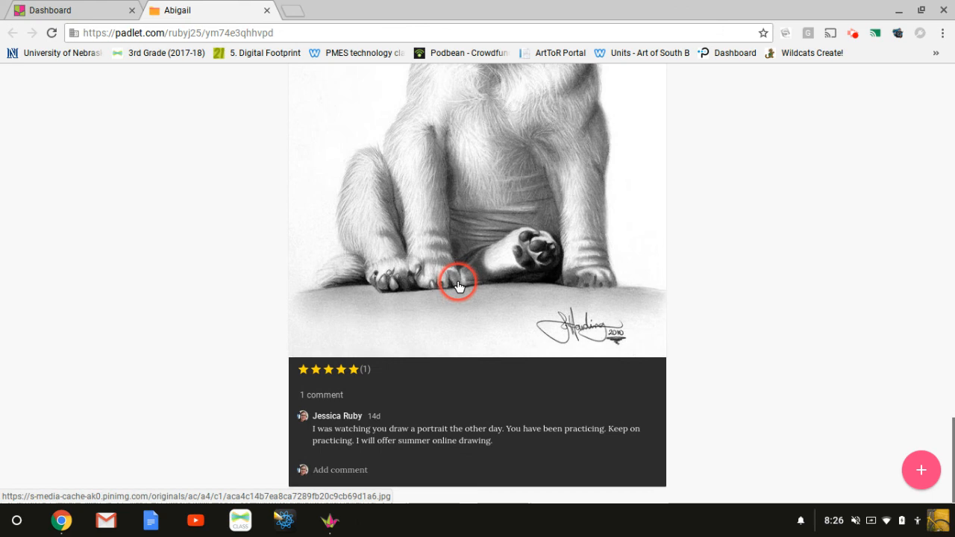
mouse_move(506, 427)
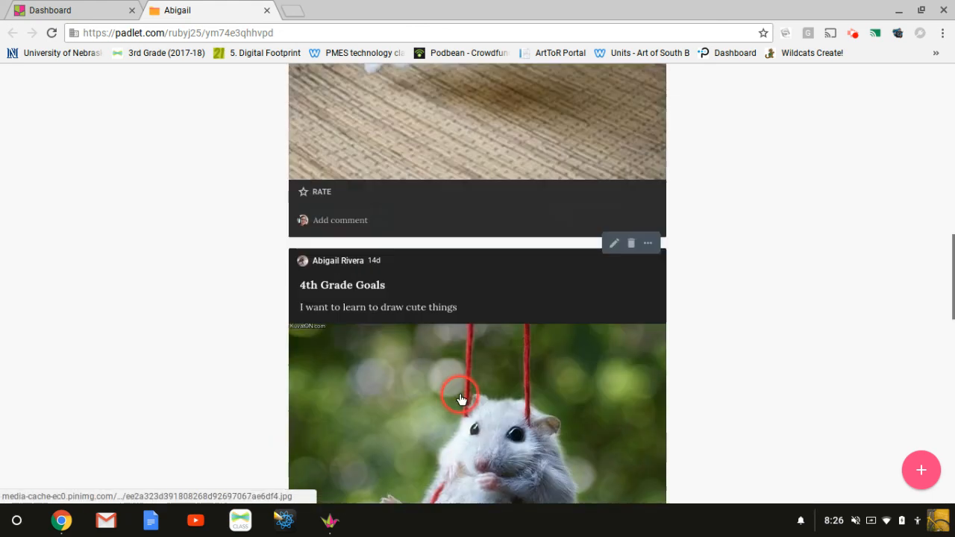
scroll("up", 3)
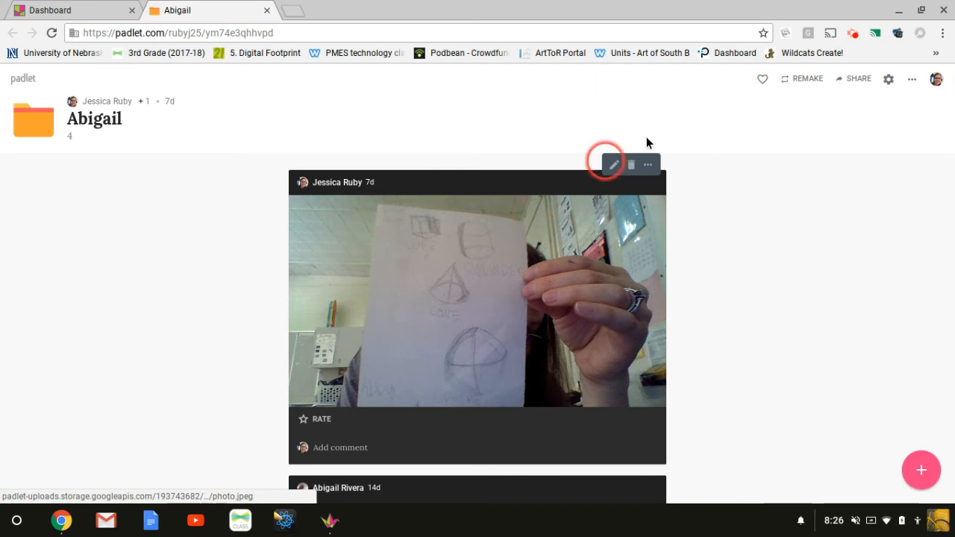
mouse_move(796, 61)
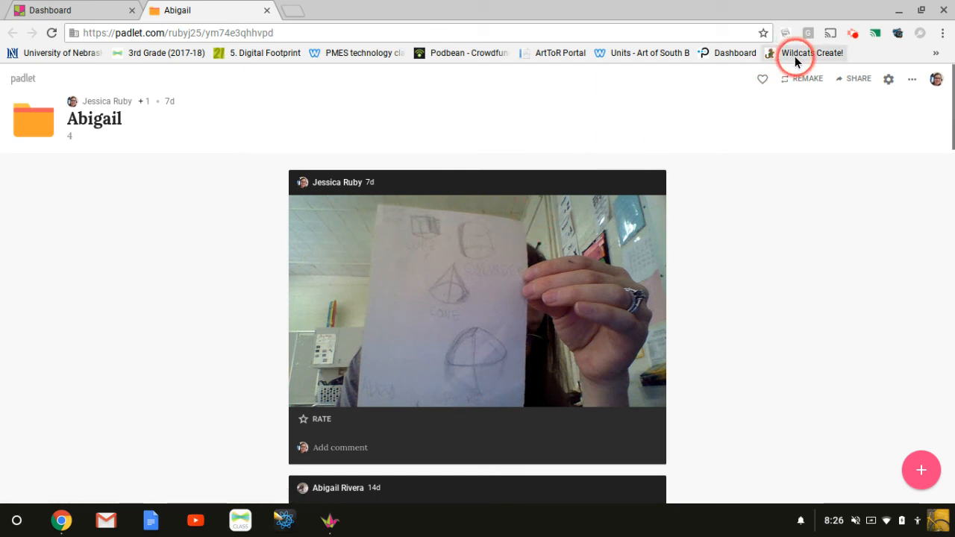
mouse_move(856, 33)
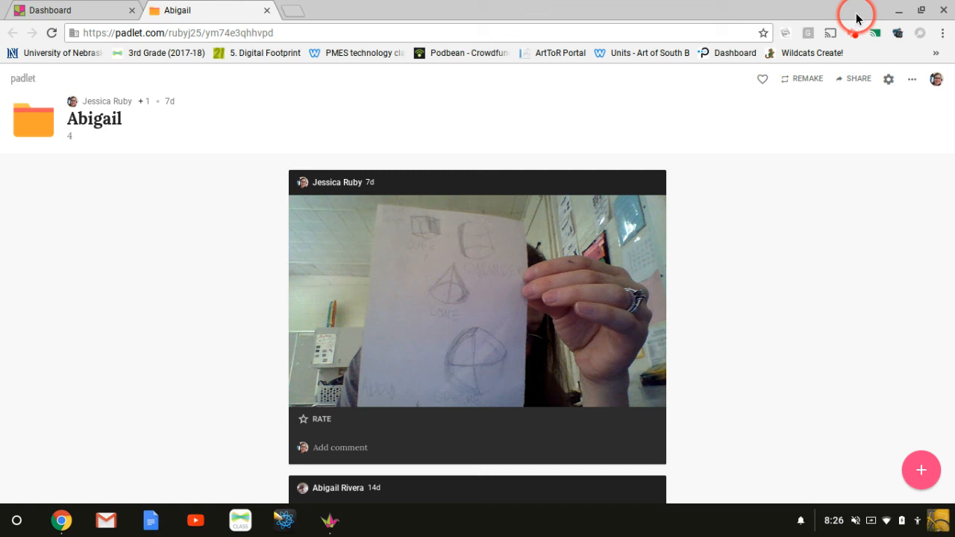
mouse_move(853, 33)
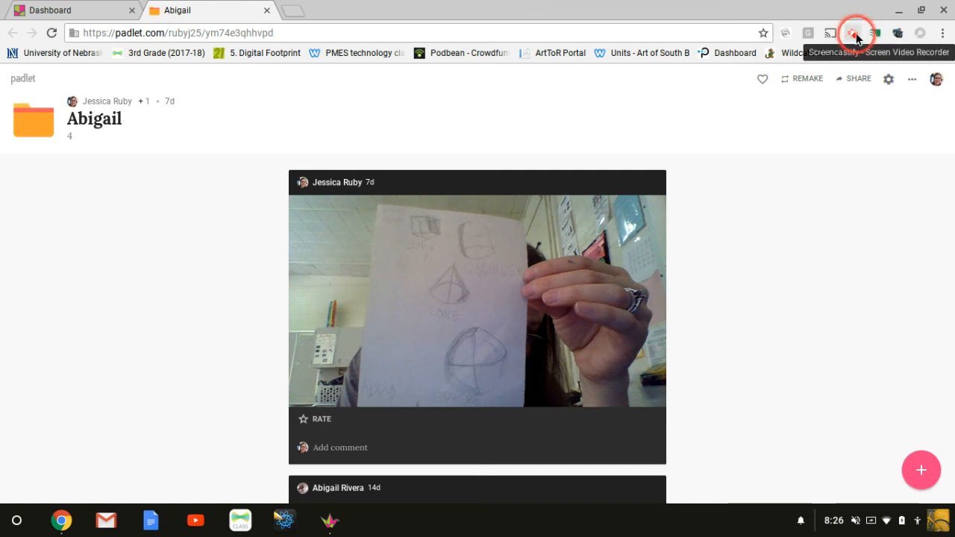